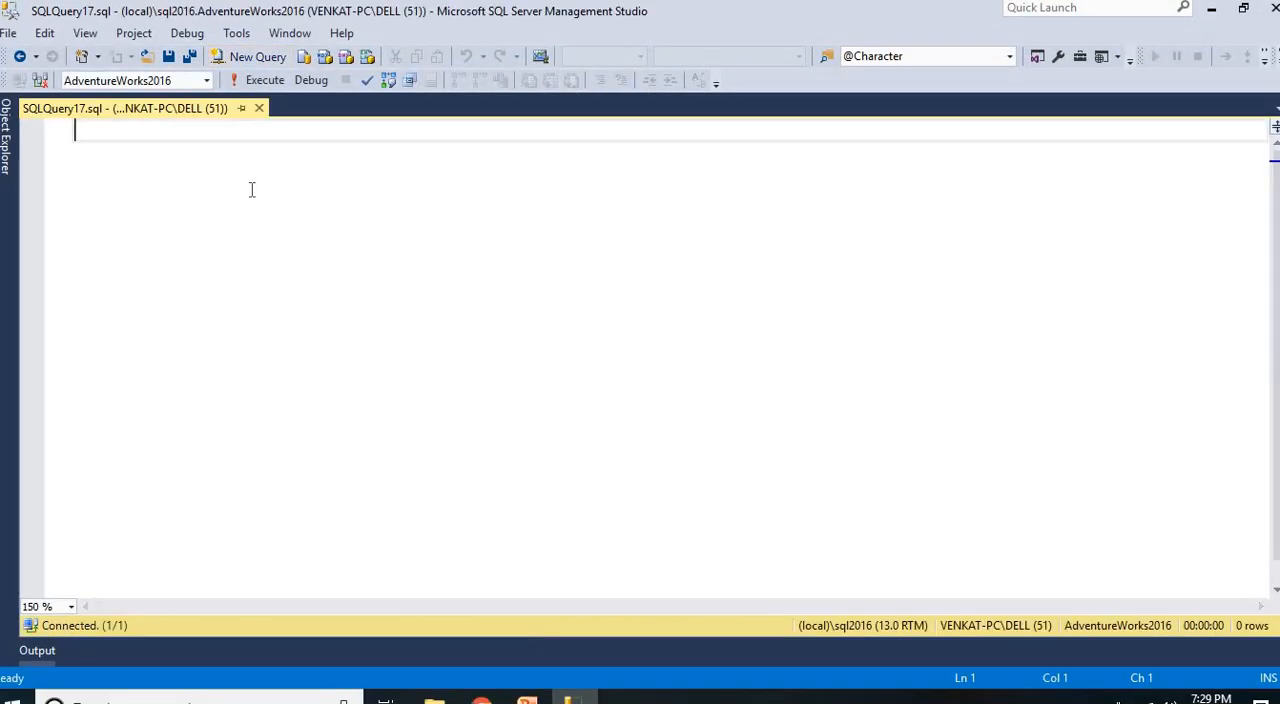
Type the note 'Syntax :' followed by the line ISNUMERIC(Expression).
{"action": "type", "text": "S"}
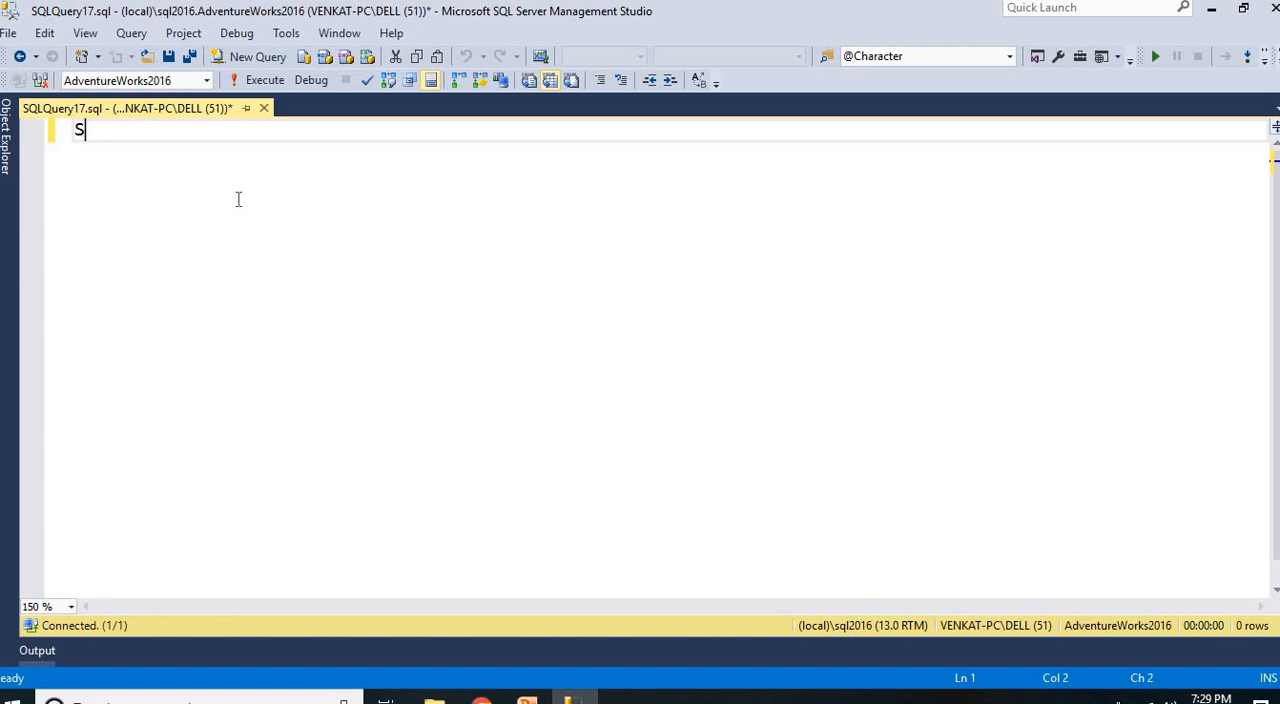
{"action": "type", "text": "Yntax :"}
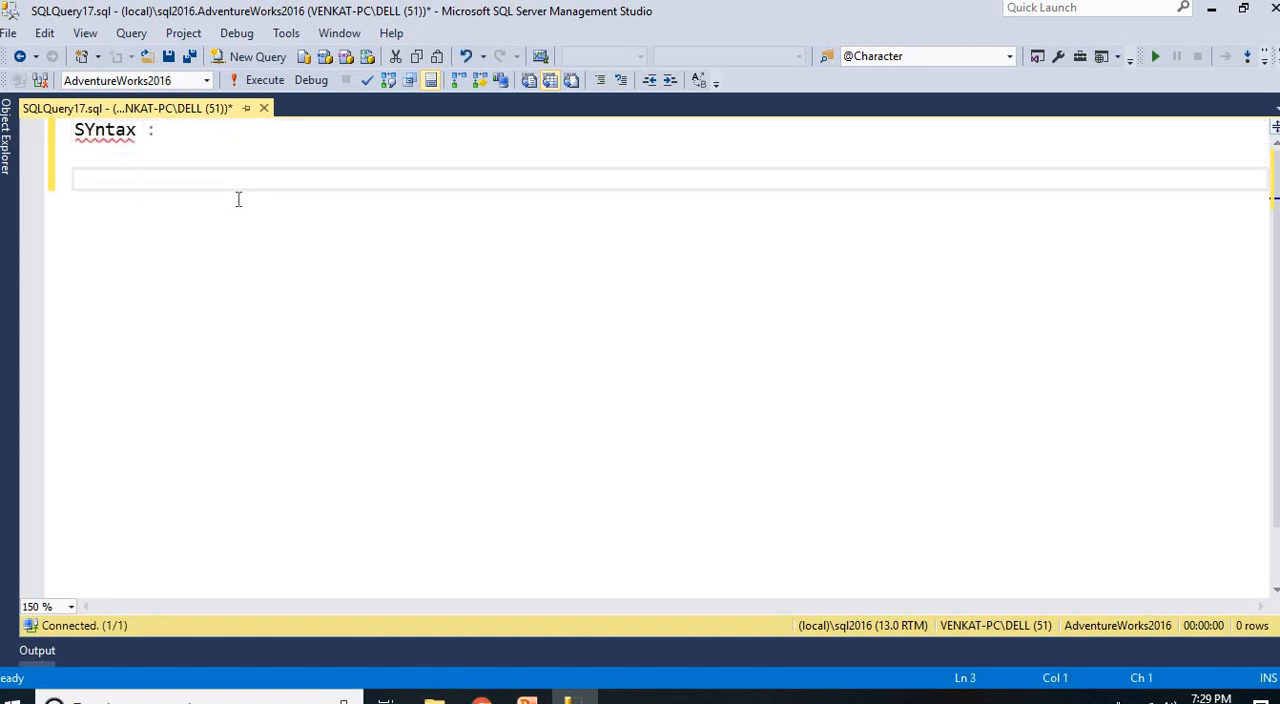
{"action": "type", "text": "ISNUME"}
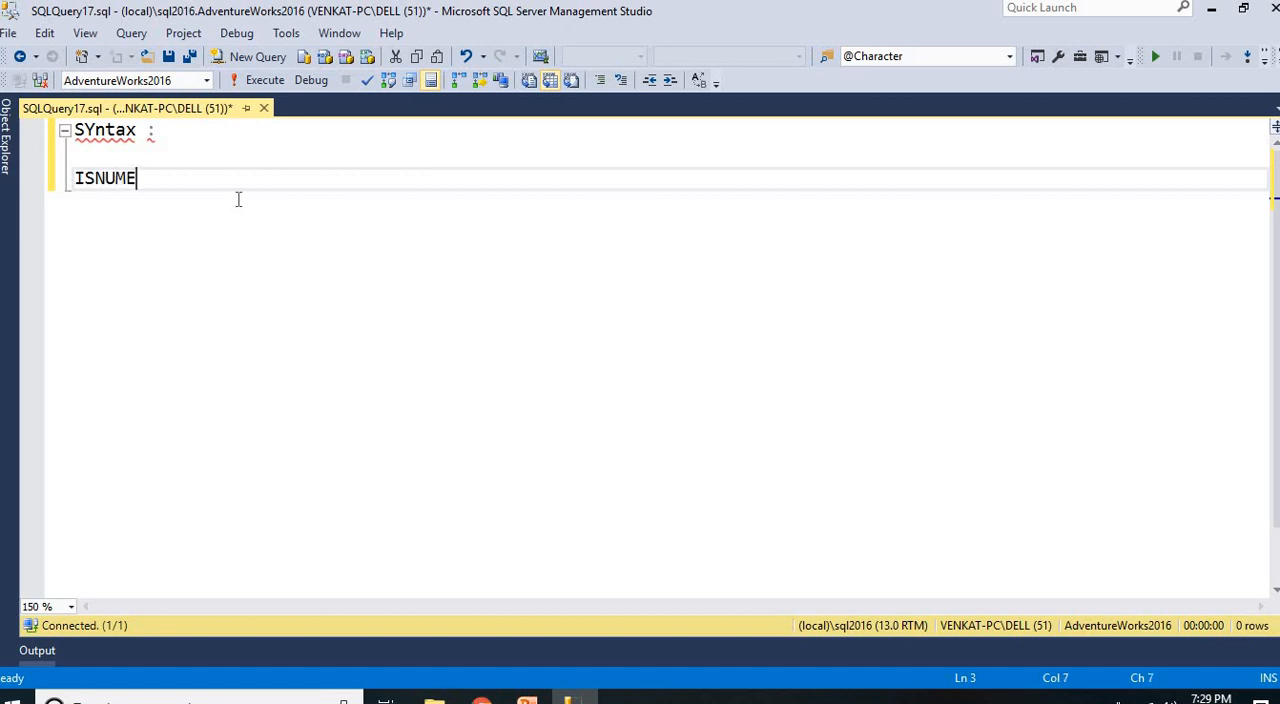
{"action": "type", "text": "RIC("}
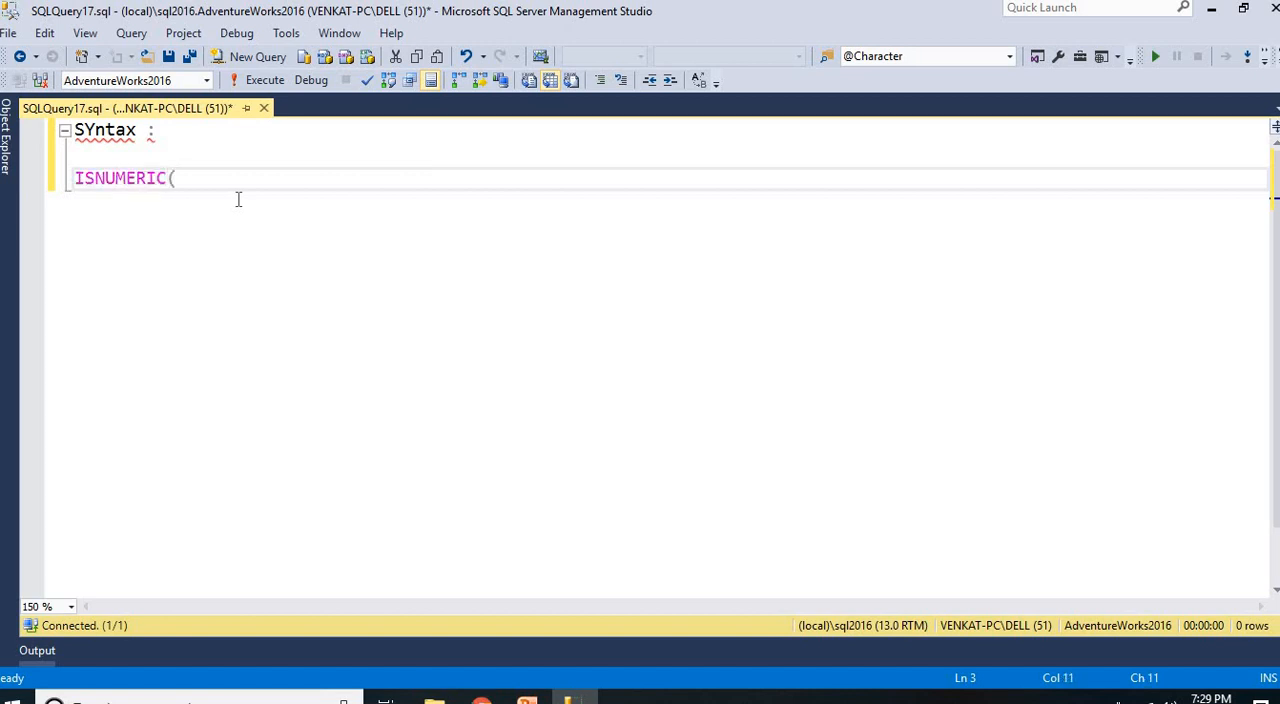
{"action": "type", "text": "Express"}
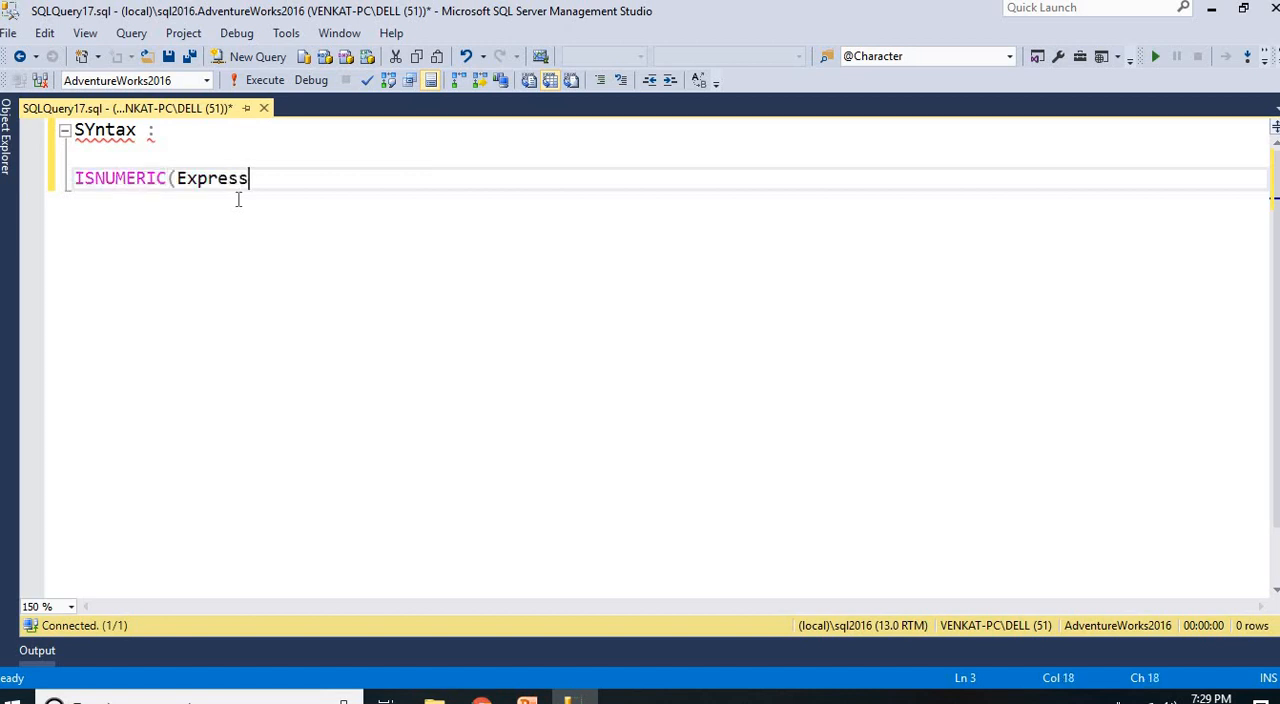
{"action": "type", "text": "ion)"}
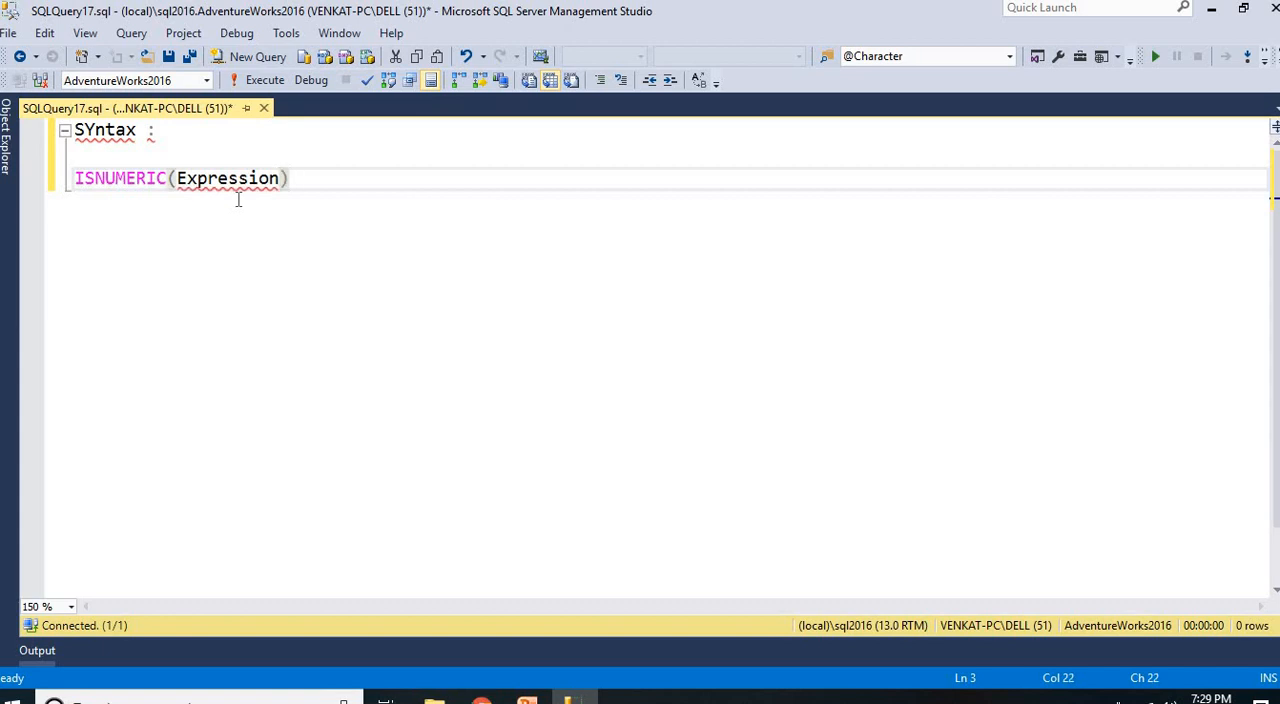
{"action": "double_click", "coordinate": [227, 178]}
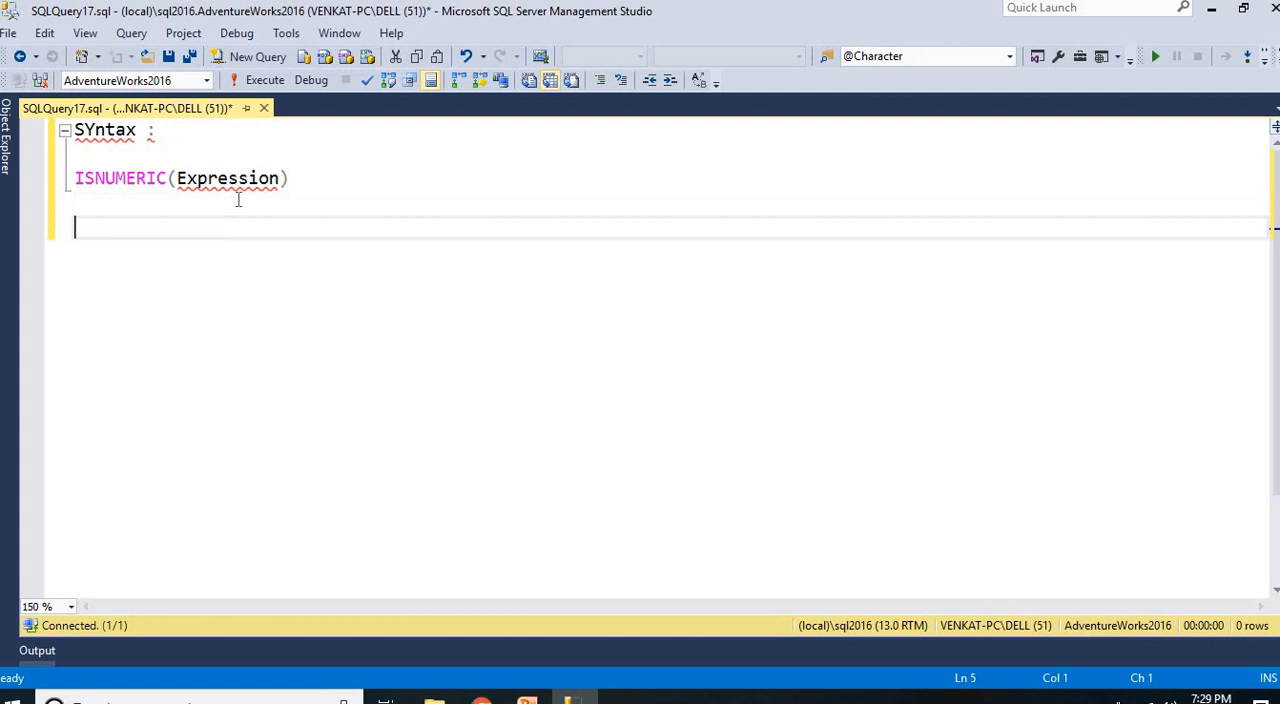
Write and run SELECT * FROM Person.Address using IntelliSense for the table name.
{"action": "type", "text": "SELECT"}
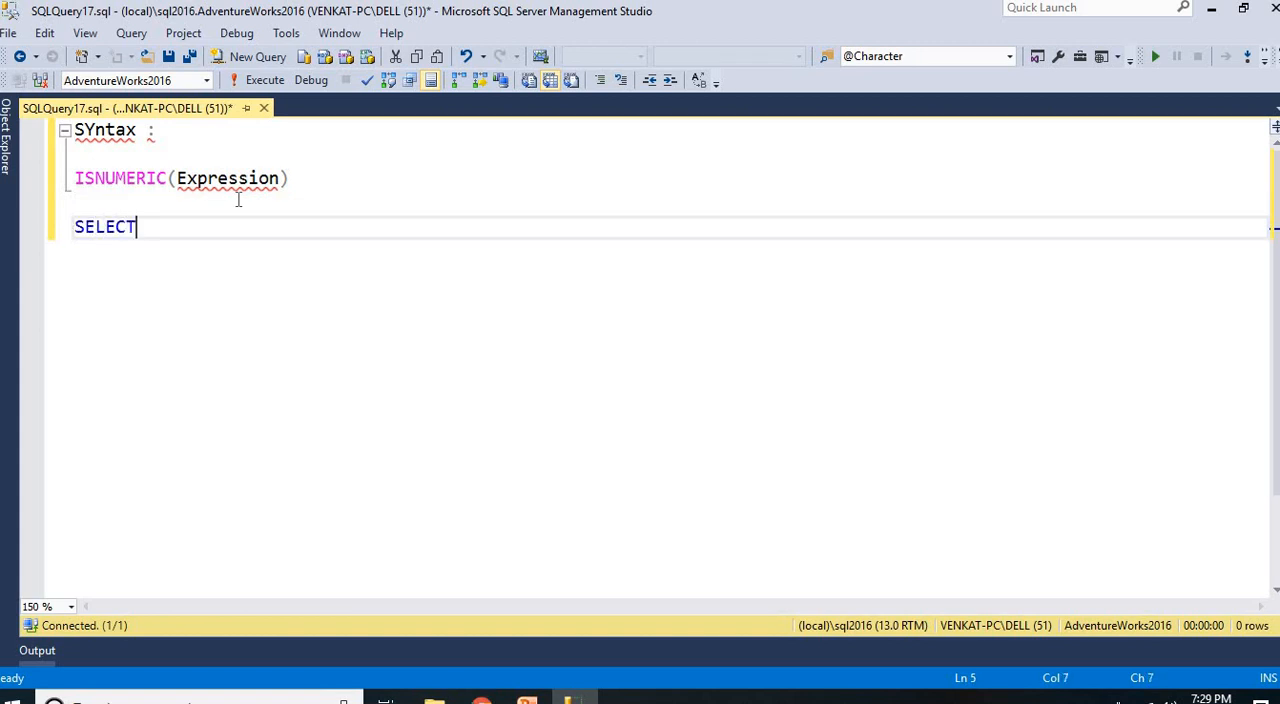
{"action": "type", "text": "* FROM"}
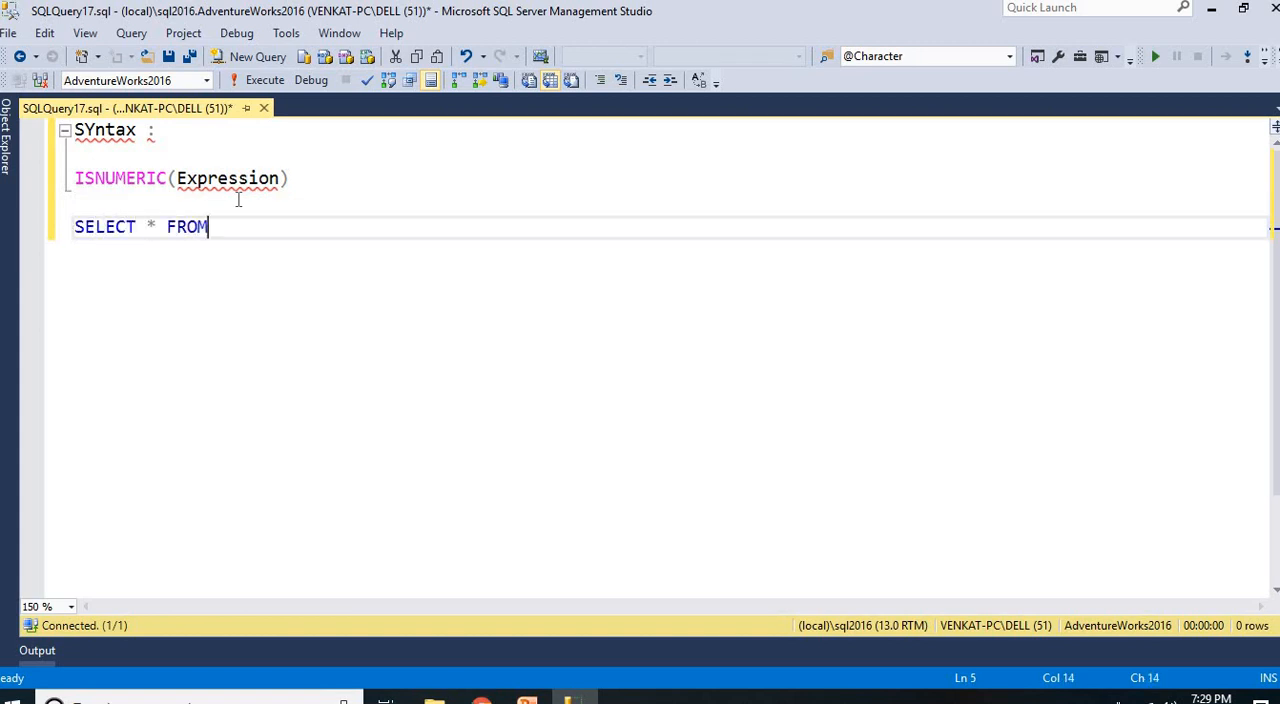
{"action": "type", "text": "PER"}
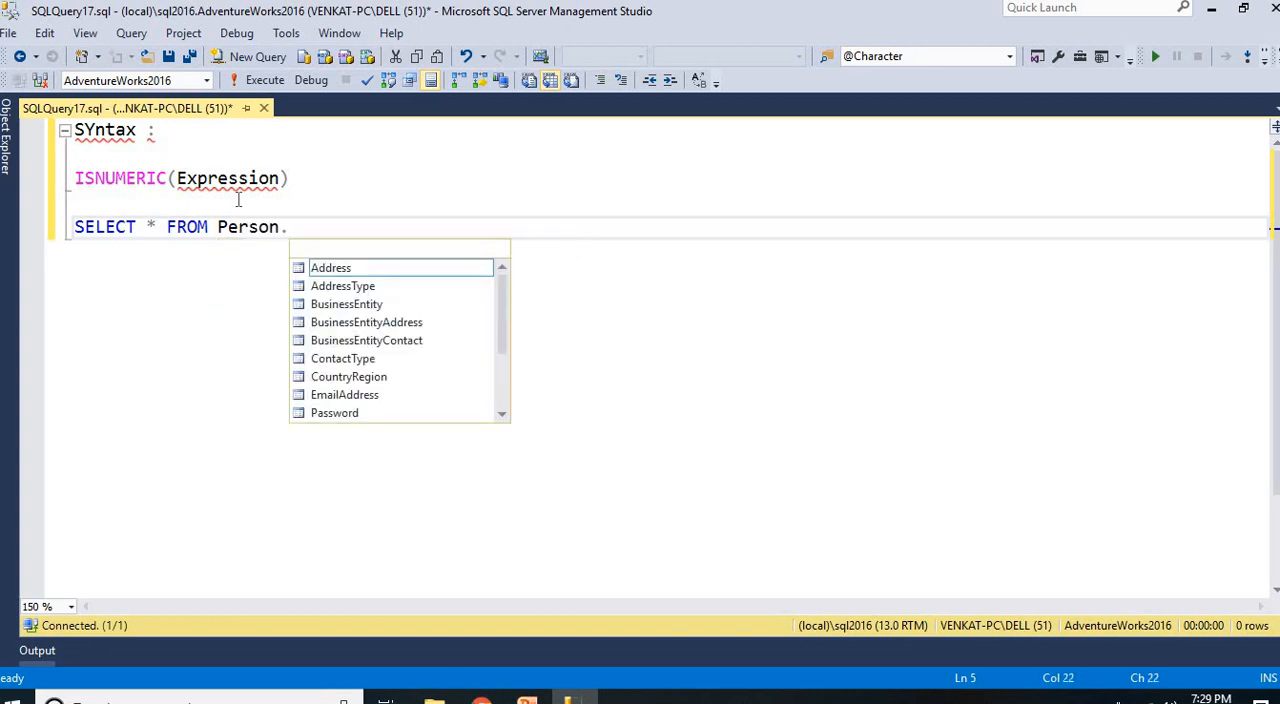
{"action": "mouse_move", "coordinate": [330, 267]}
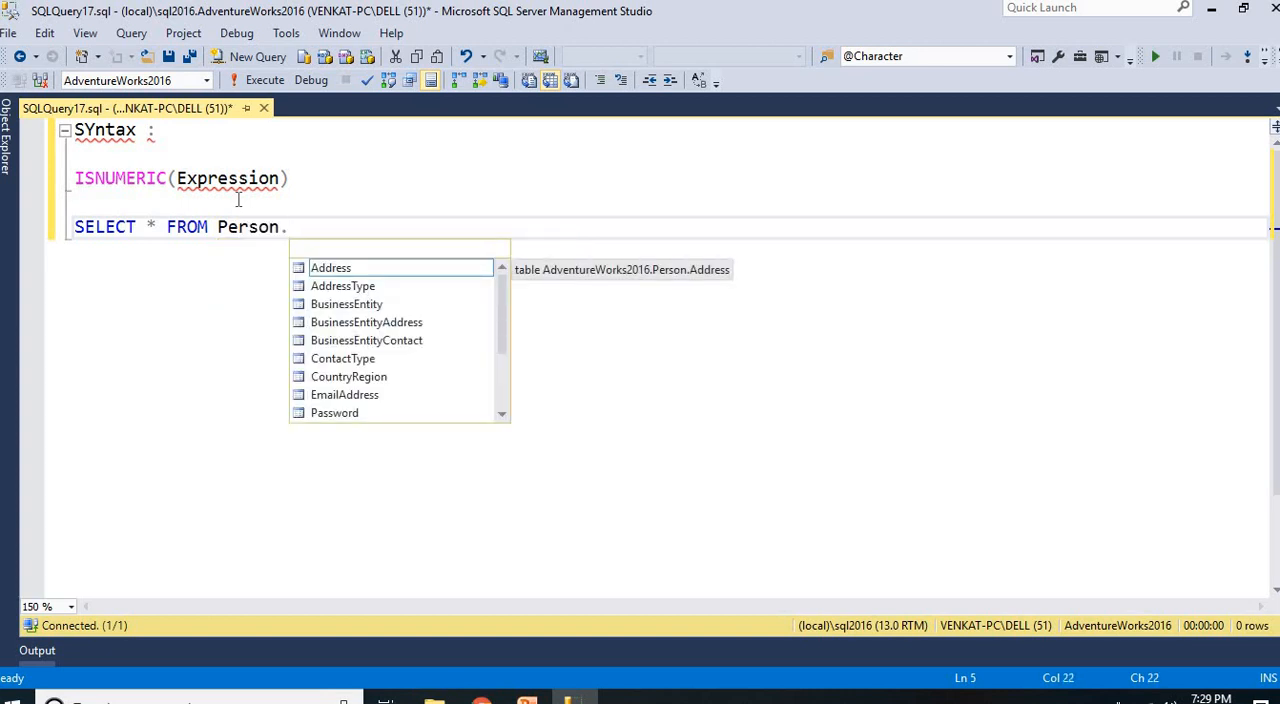
{"action": "type", "text": "ADD"}
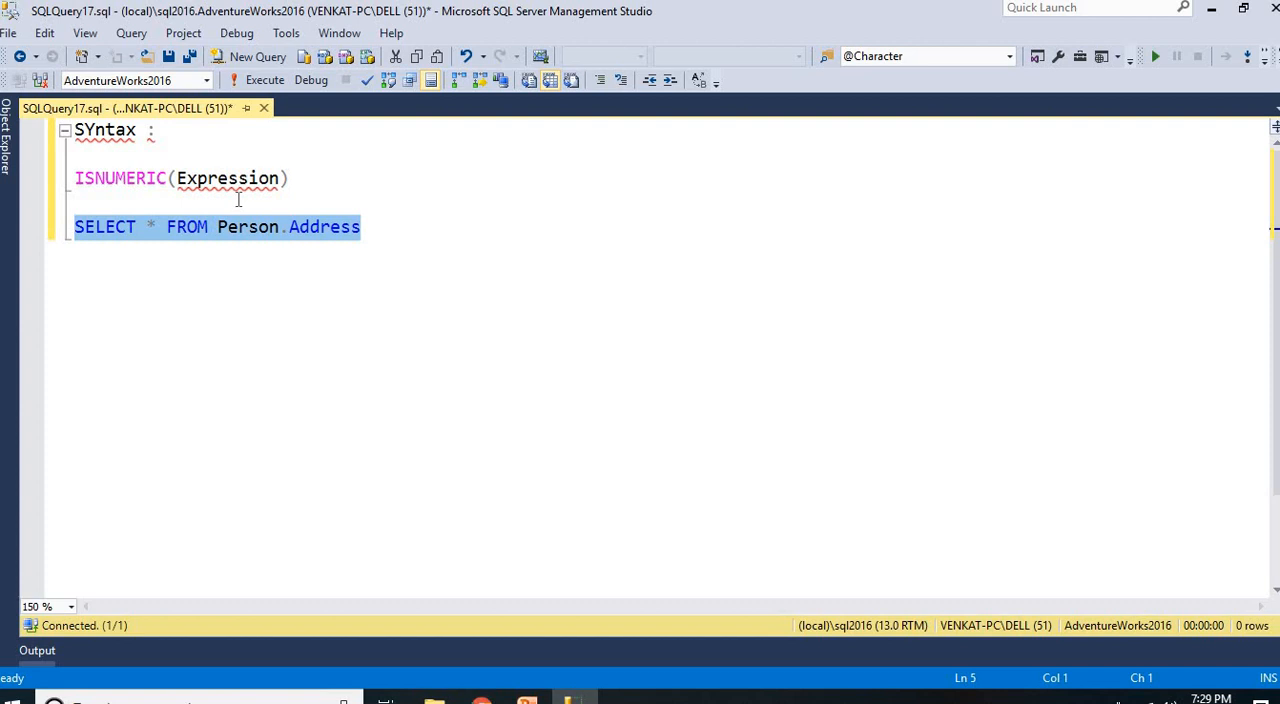
{"action": "left_click", "coordinate": [264, 80]}
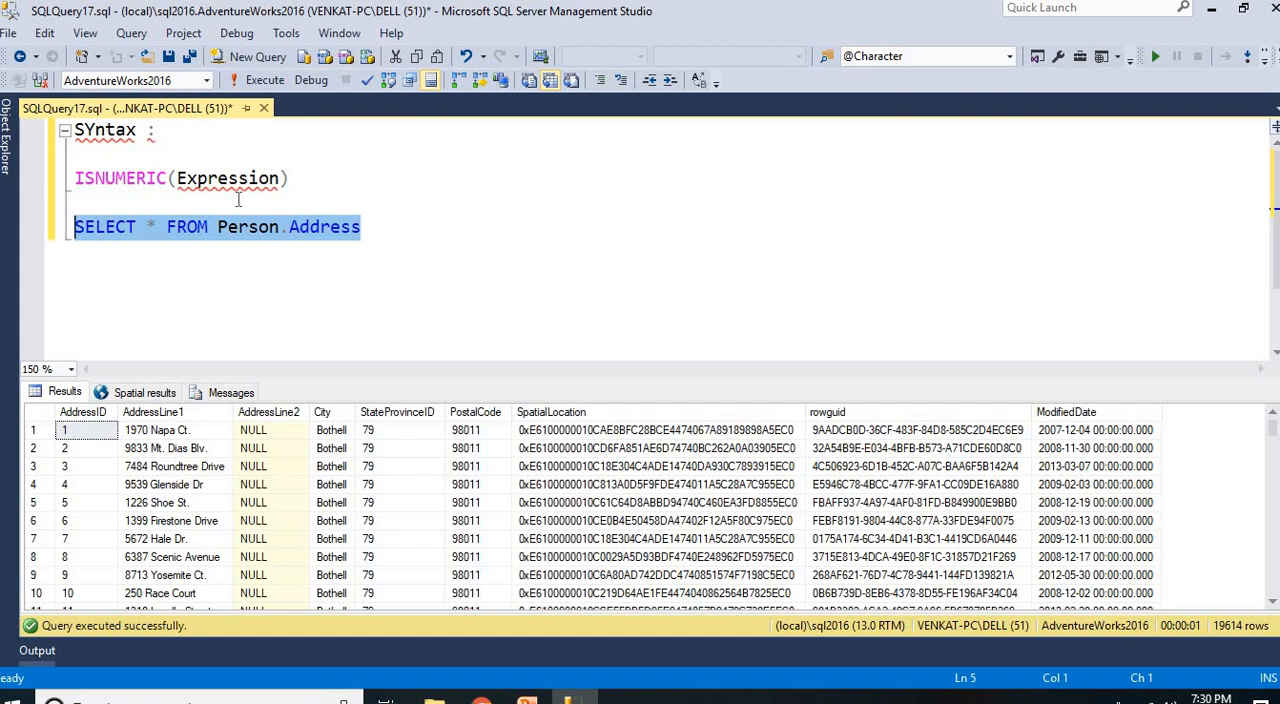
{"action": "mouse_move", "coordinate": [371, 257]}
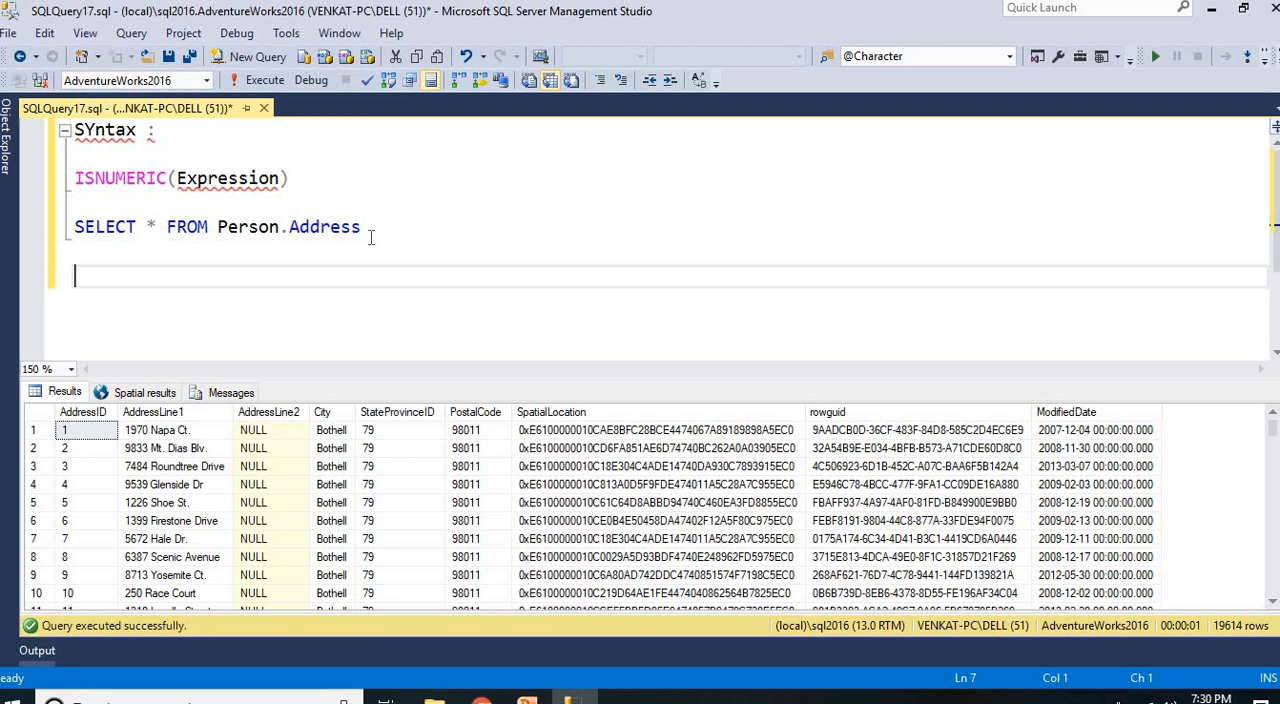
Add a 'PostalCode -->' note line and inspect a postal code like 98011 in results.
{"action": "type", "text": "PostalC"}
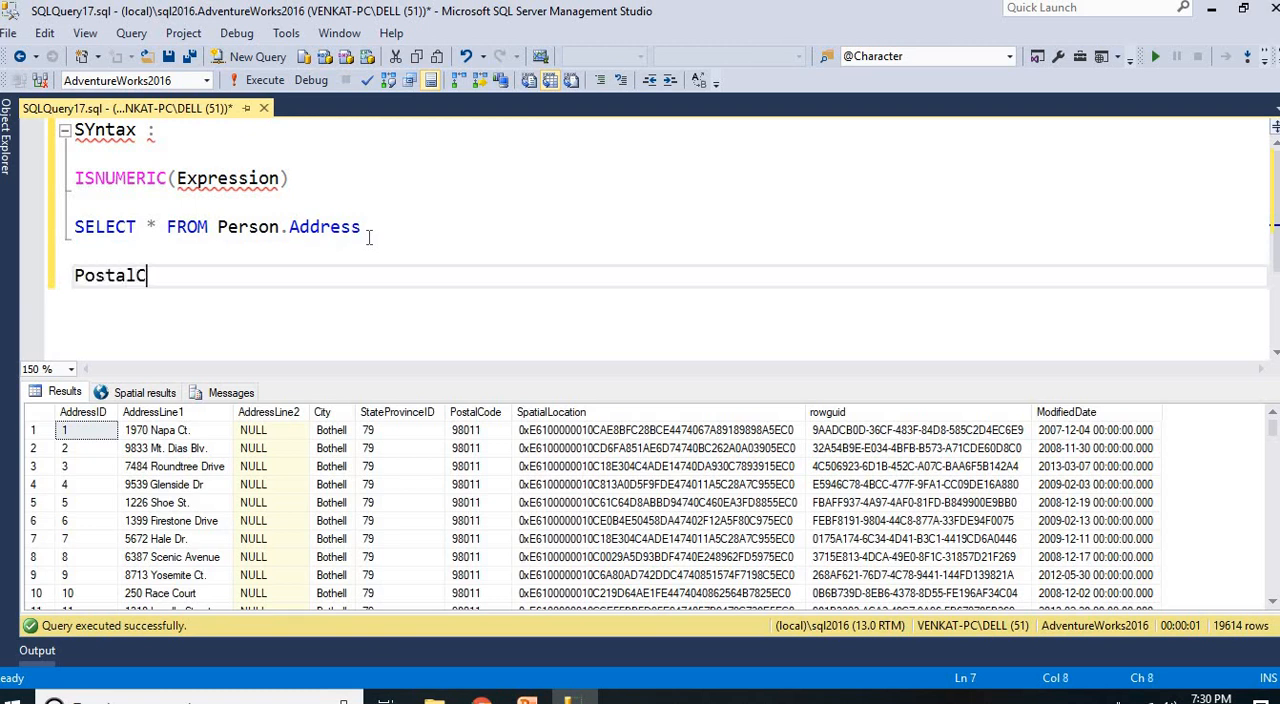
{"action": "type", "text": "ode --"}
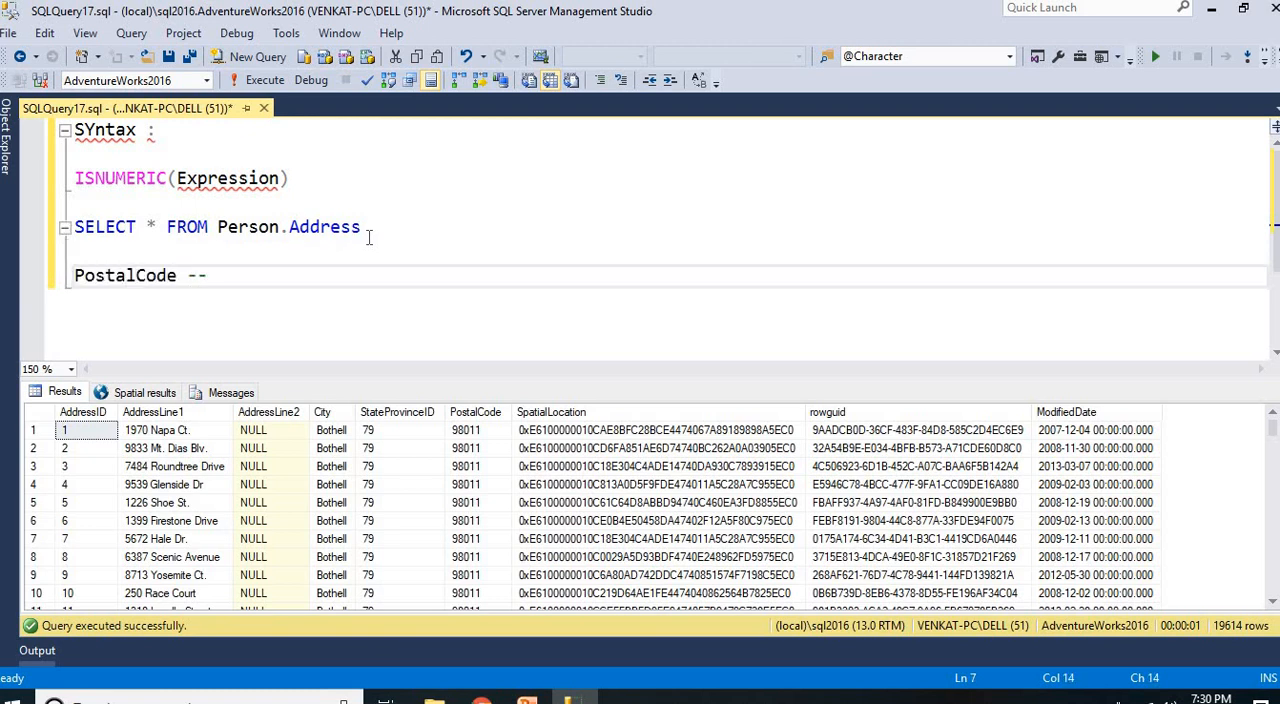
{"action": "type", "text": ">"}
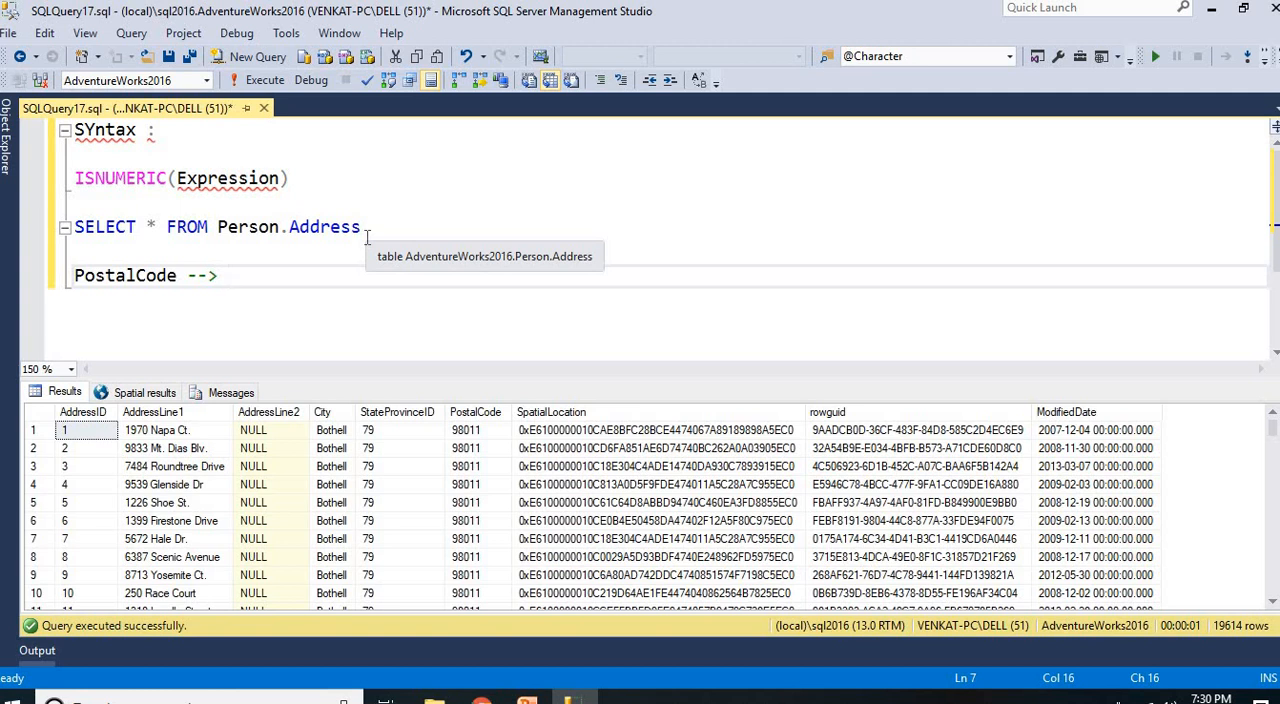
{"action": "left_click", "coordinate": [228, 275]}
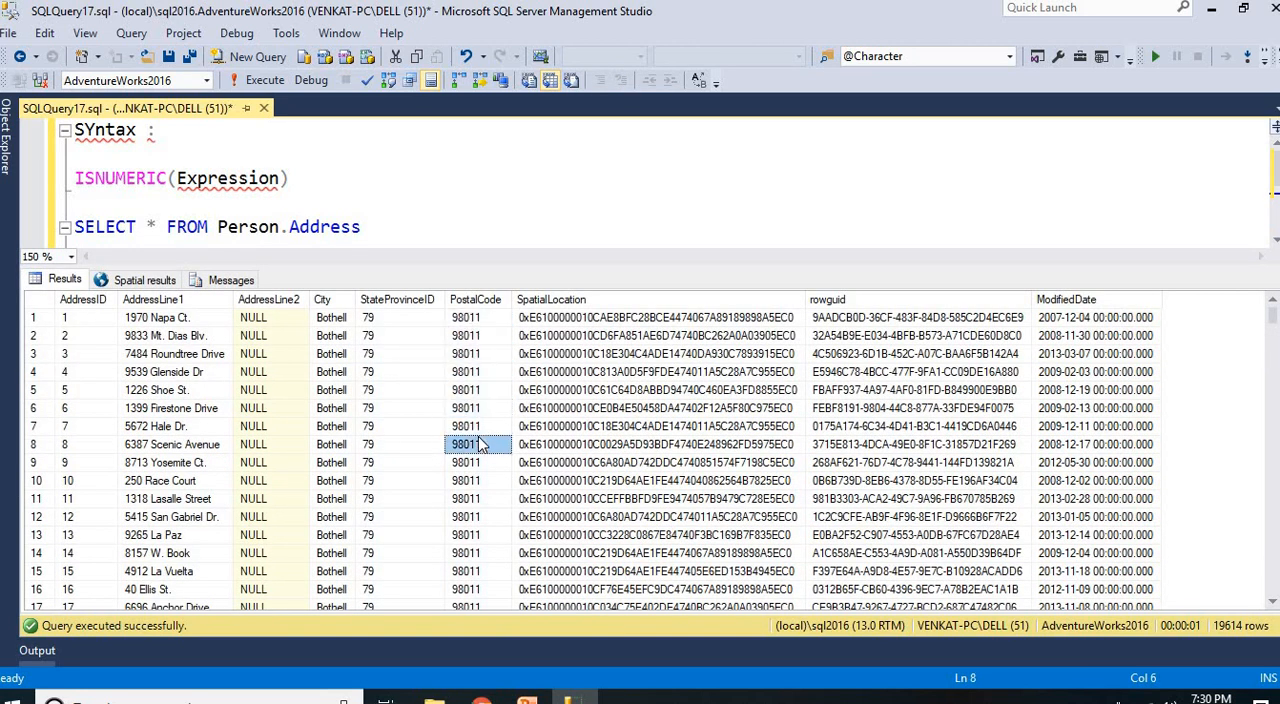
{"action": "scroll", "scroll_direction": "down", "scroll_amount": 3}
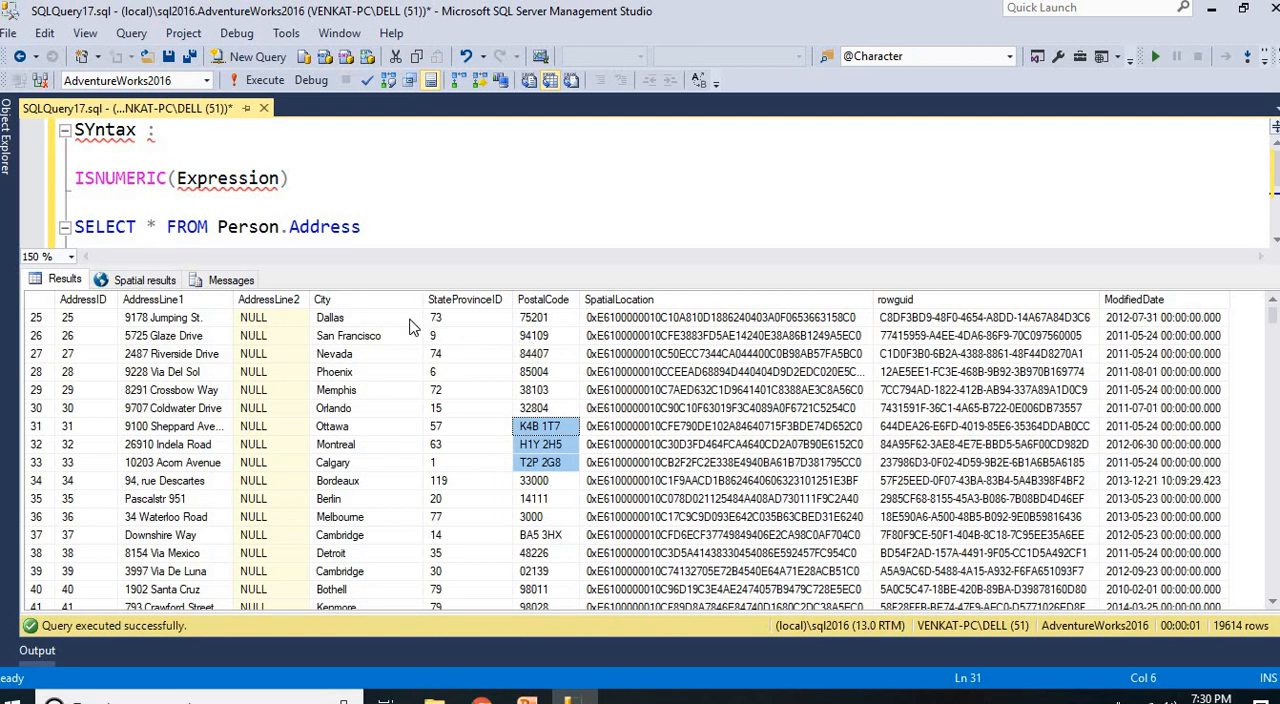
{"action": "left_click", "coordinate": [541, 317]}
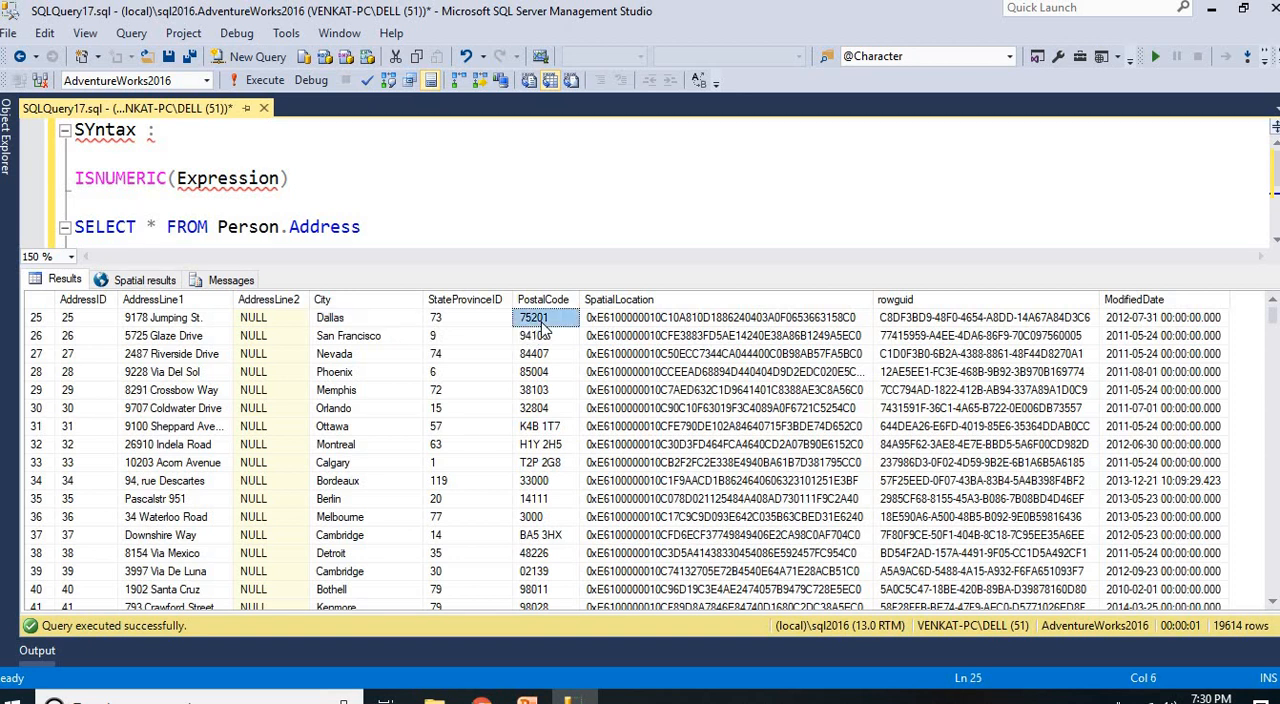
{"action": "left_click", "coordinate": [544, 426]}
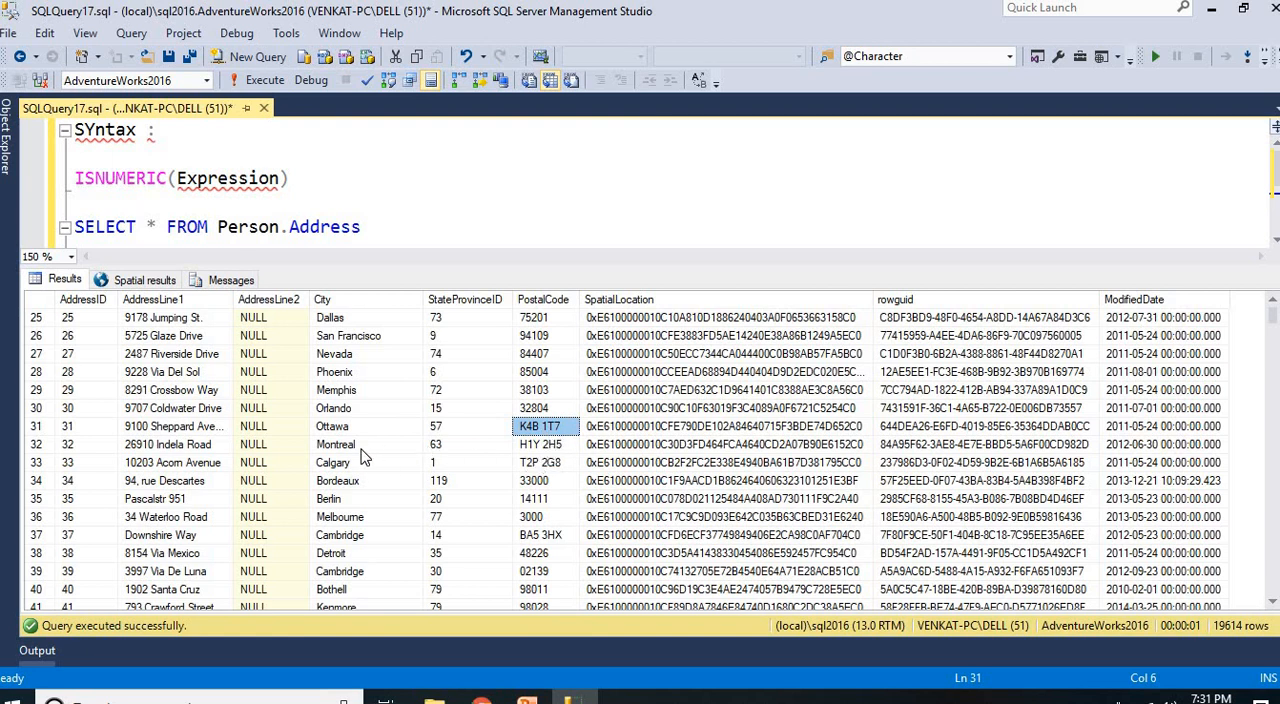
{"action": "left_click", "coordinate": [545, 462]}
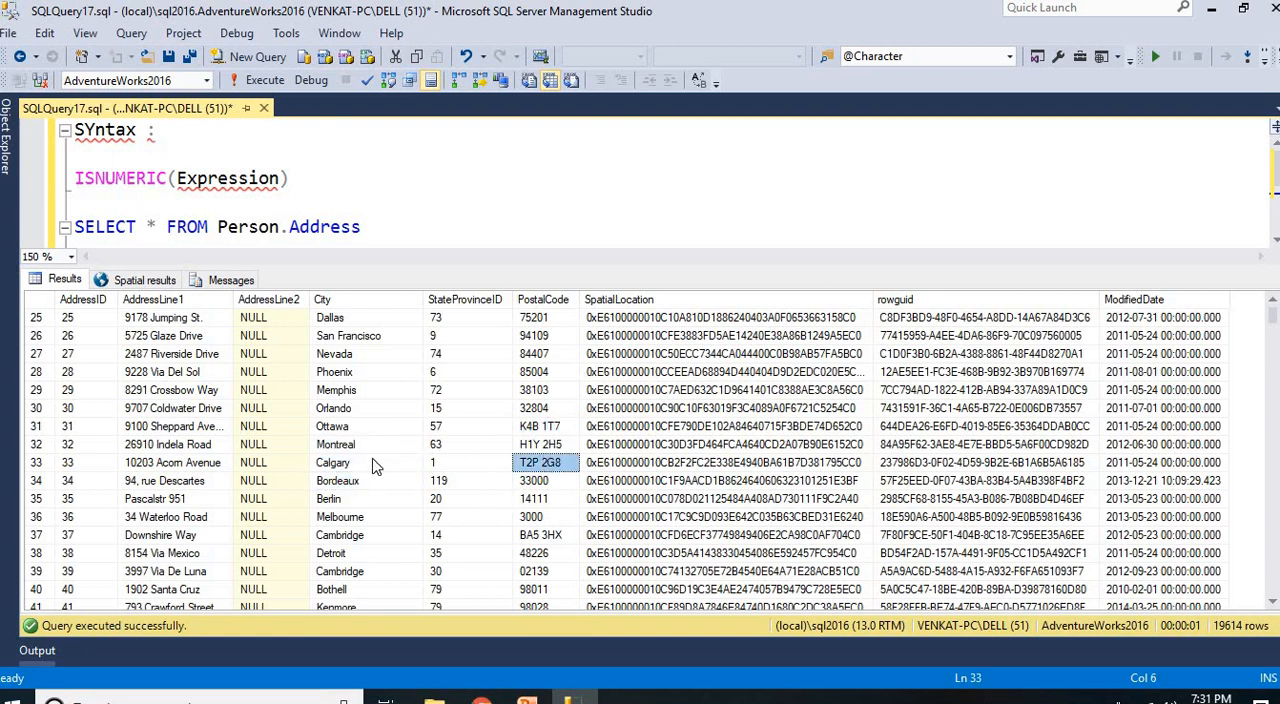
{"action": "left_click", "coordinate": [331, 462]}
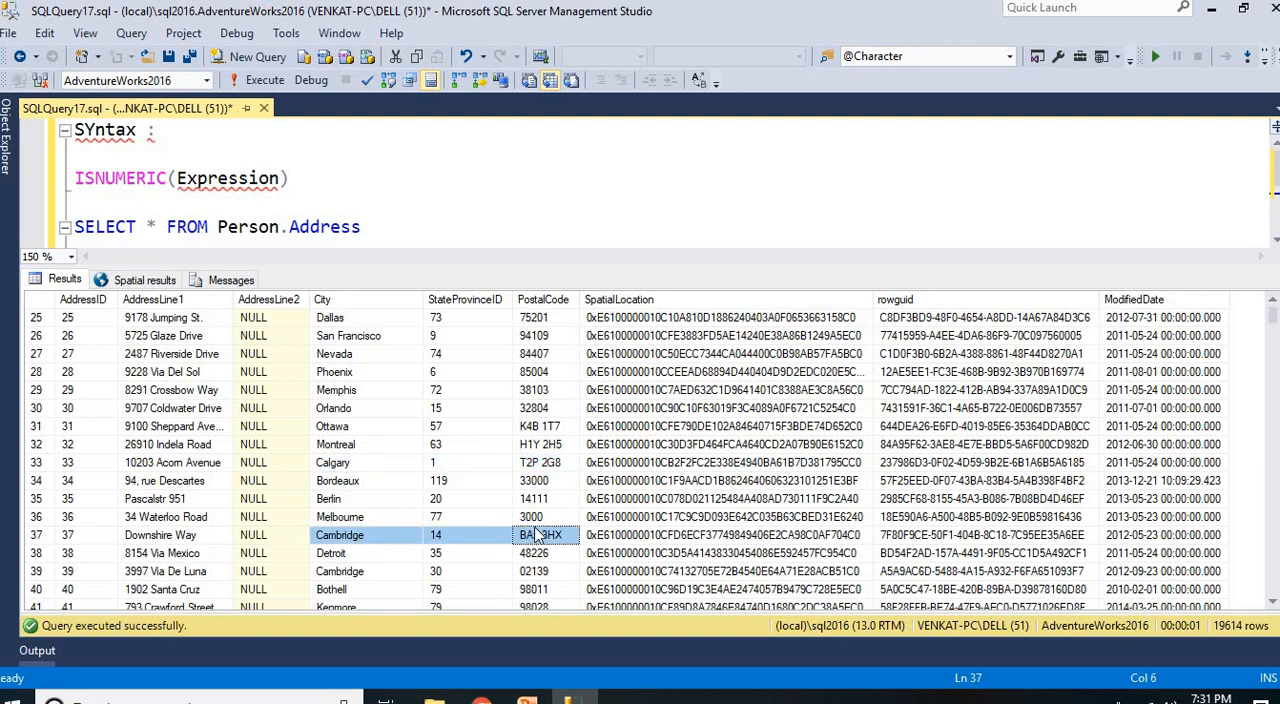
{"action": "scroll", "scroll_direction": "down", "scroll_amount": 3}
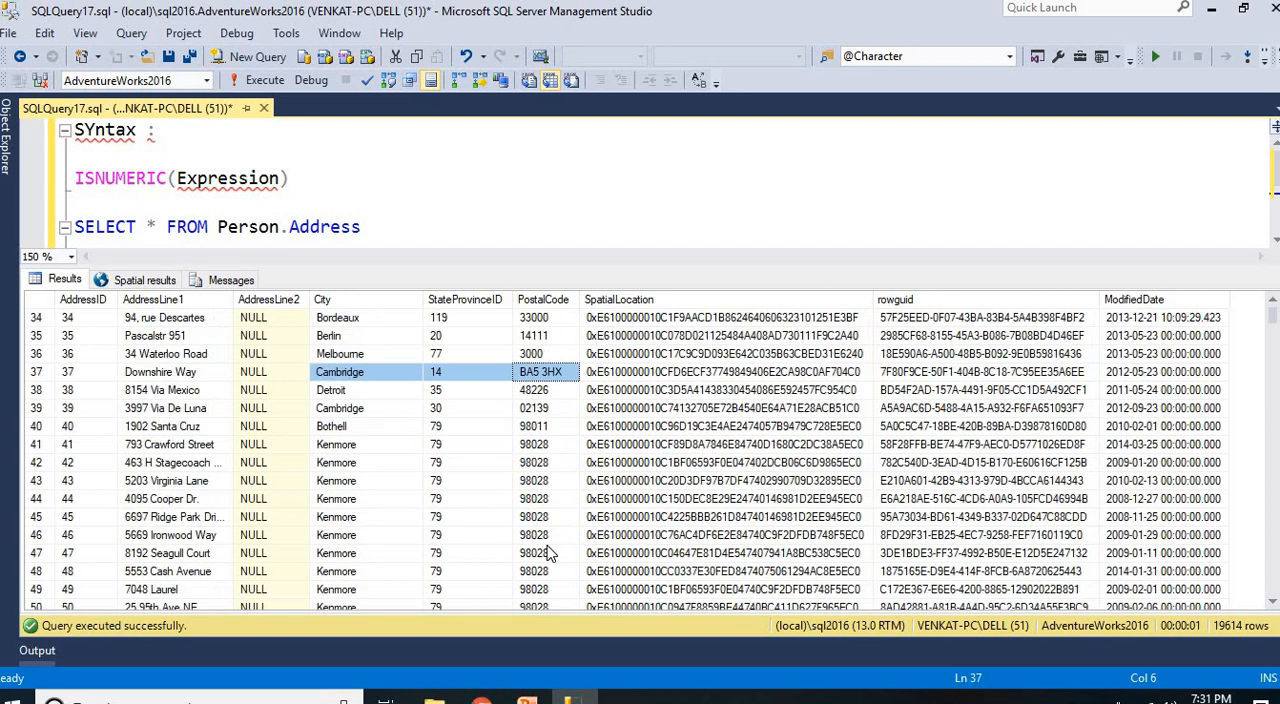
{"action": "scroll", "scroll_direction": "down", "scroll_amount": 3}
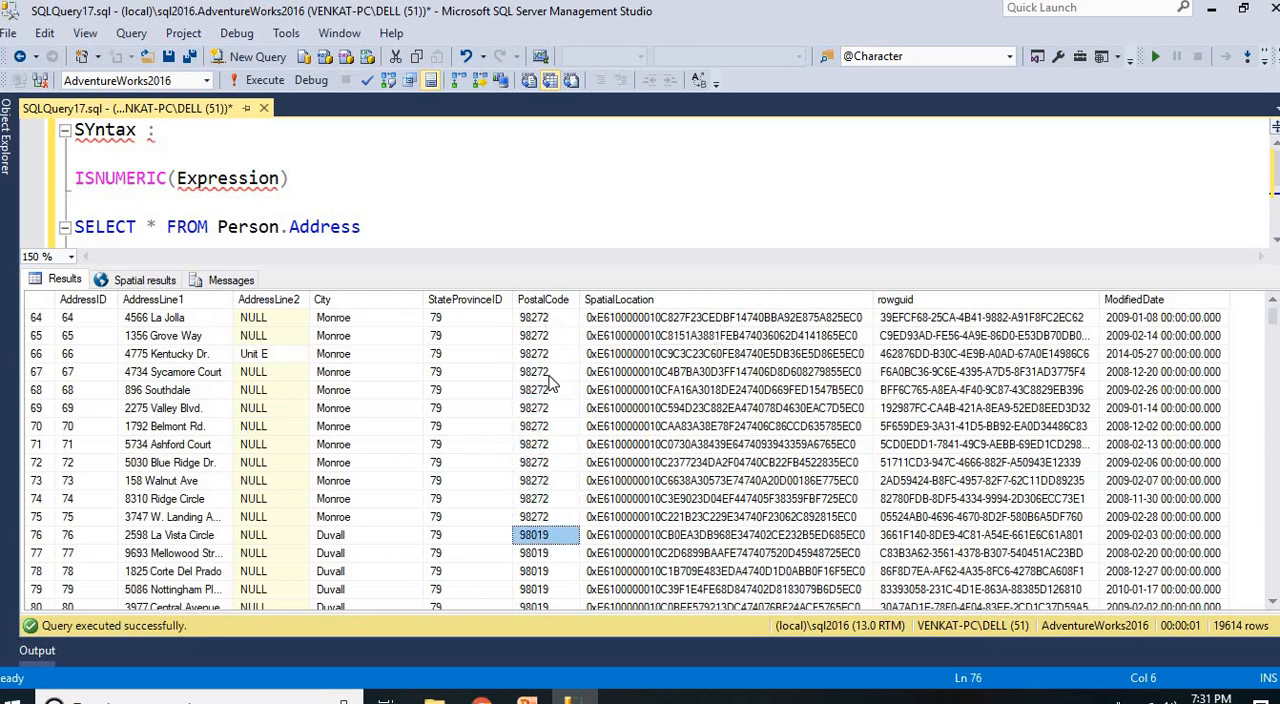
{"action": "left_click", "coordinate": [543, 299]}
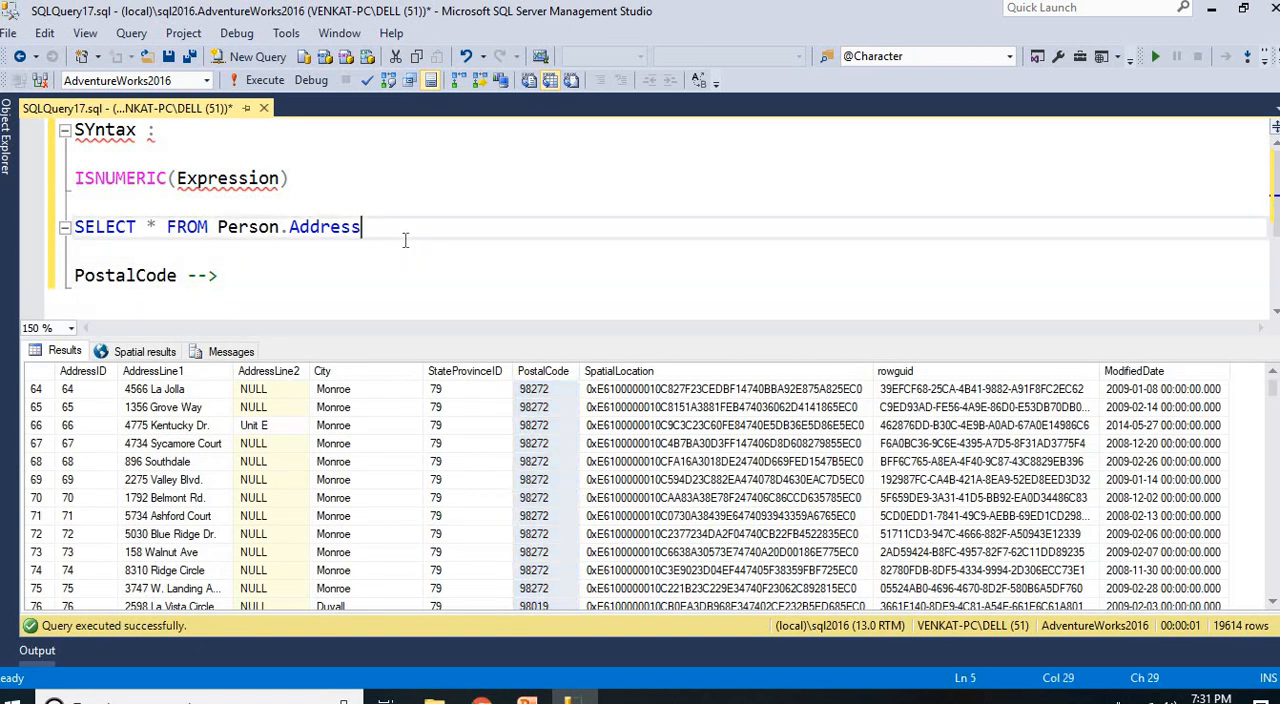
Insert 'PostalCode, ISNUMERIC(PostalCode),' before * in the SELECT list.
{"action": "left_click", "coordinate": [233, 275]}
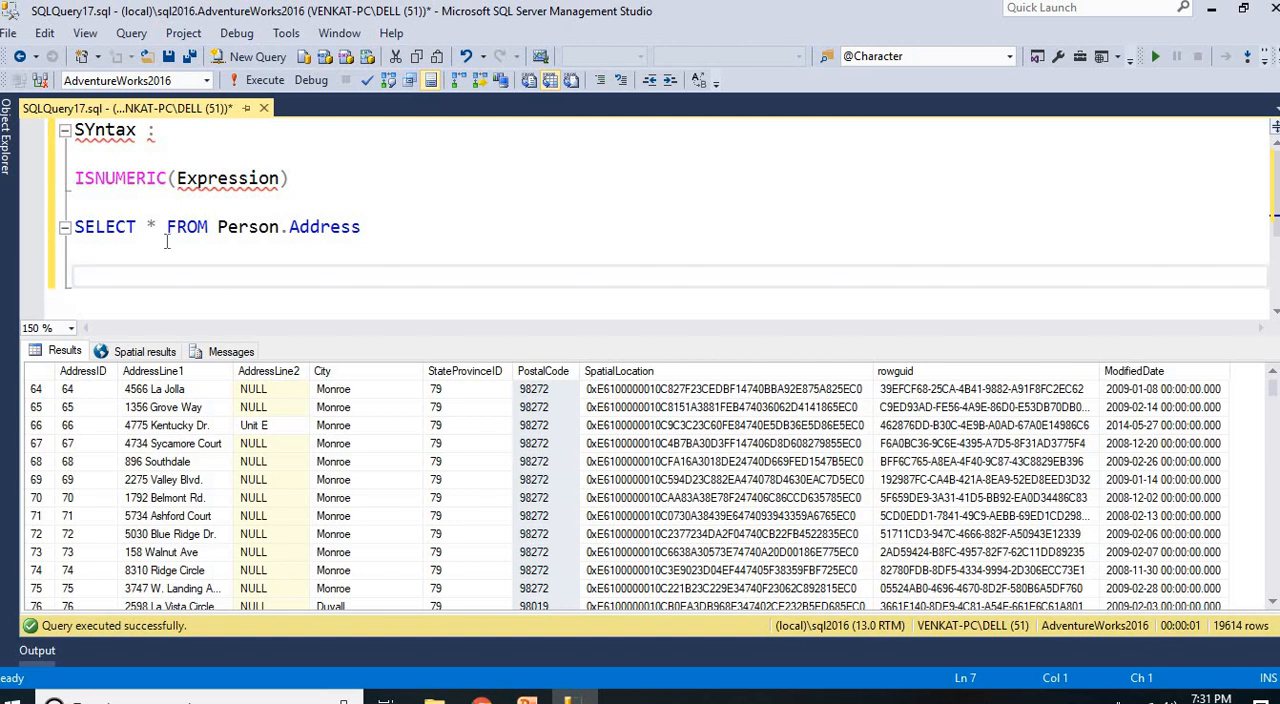
{"action": "type", "text": "P"}
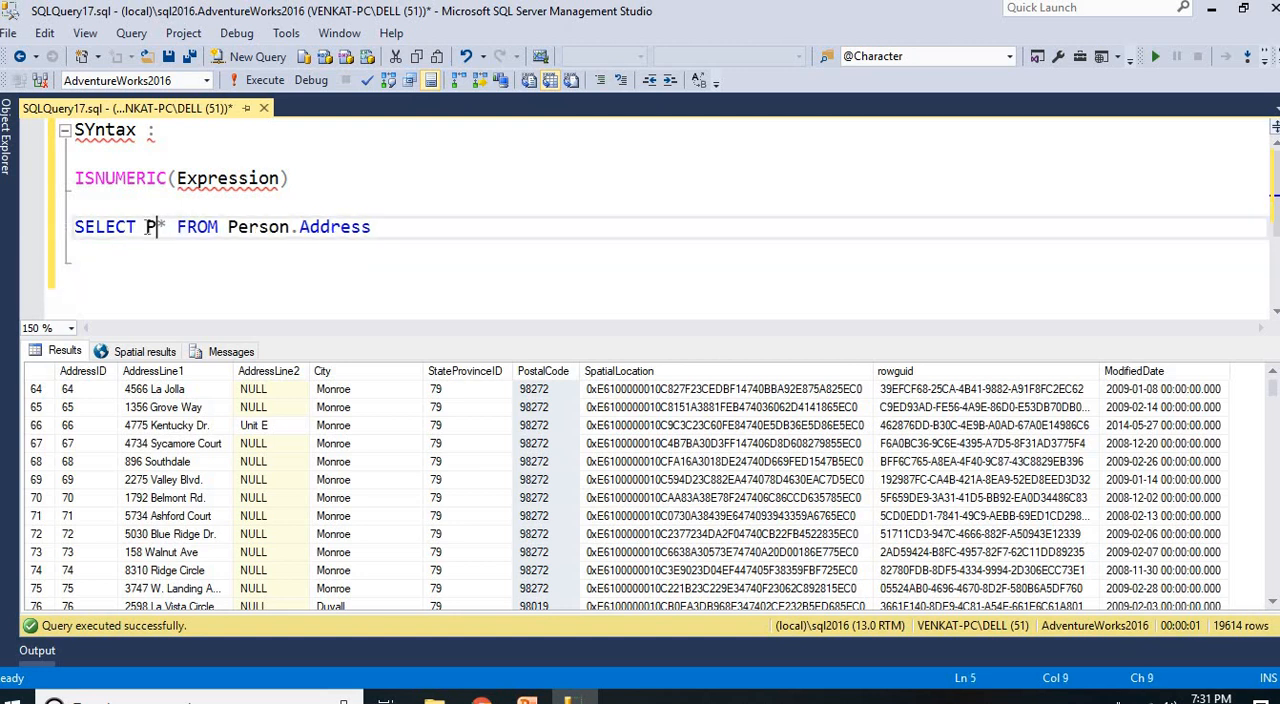
{"action": "type", "text": "ostalCode,"}
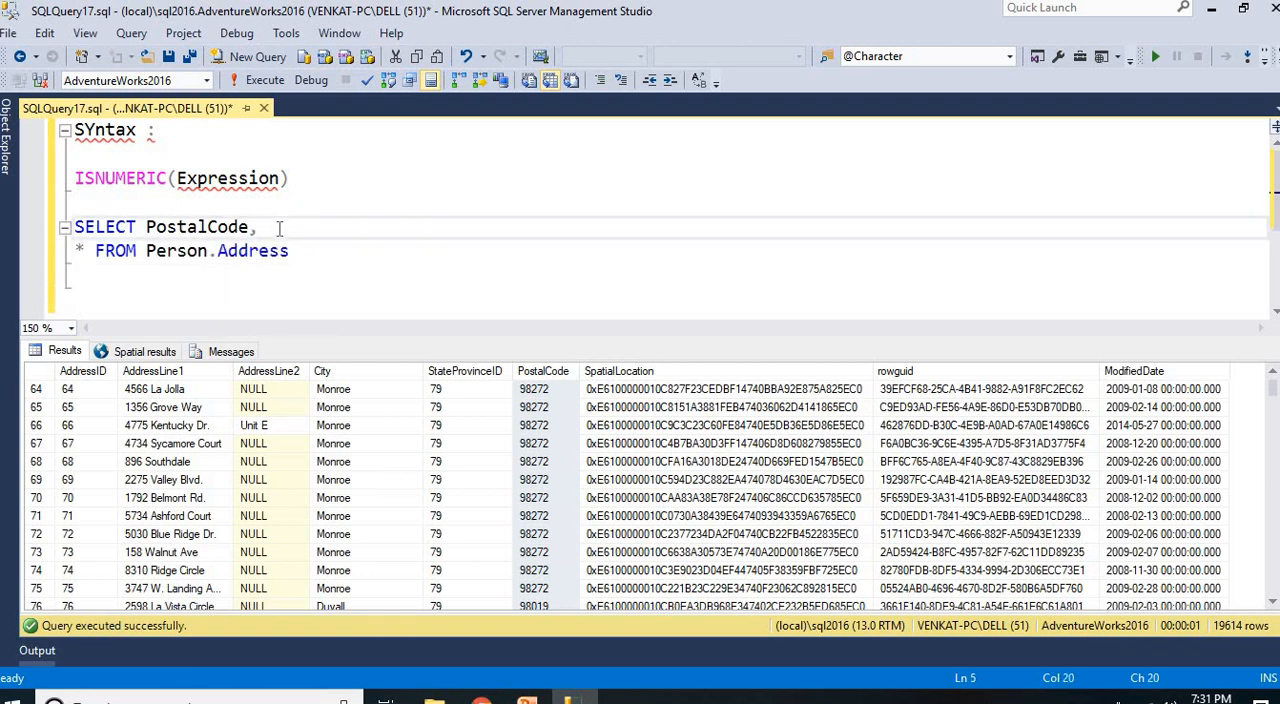
{"action": "type", "text": "IS"}
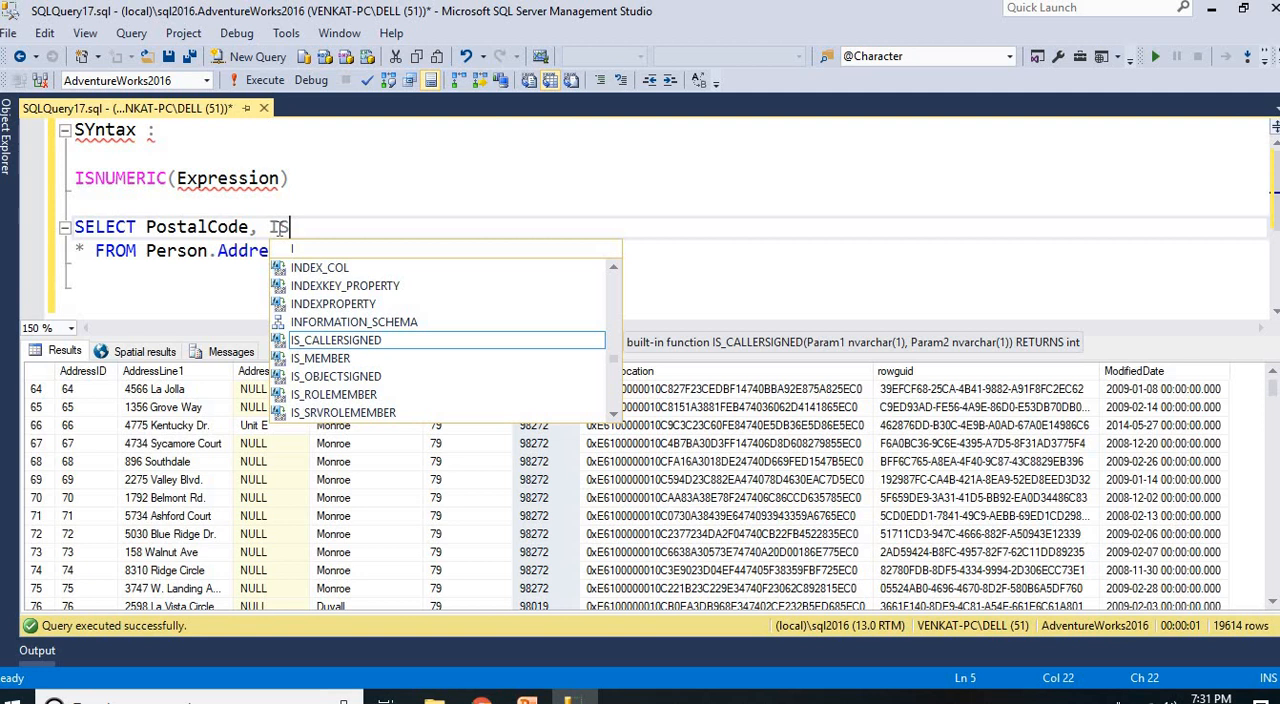
{"action": "type", "text": "NUMERIC("}
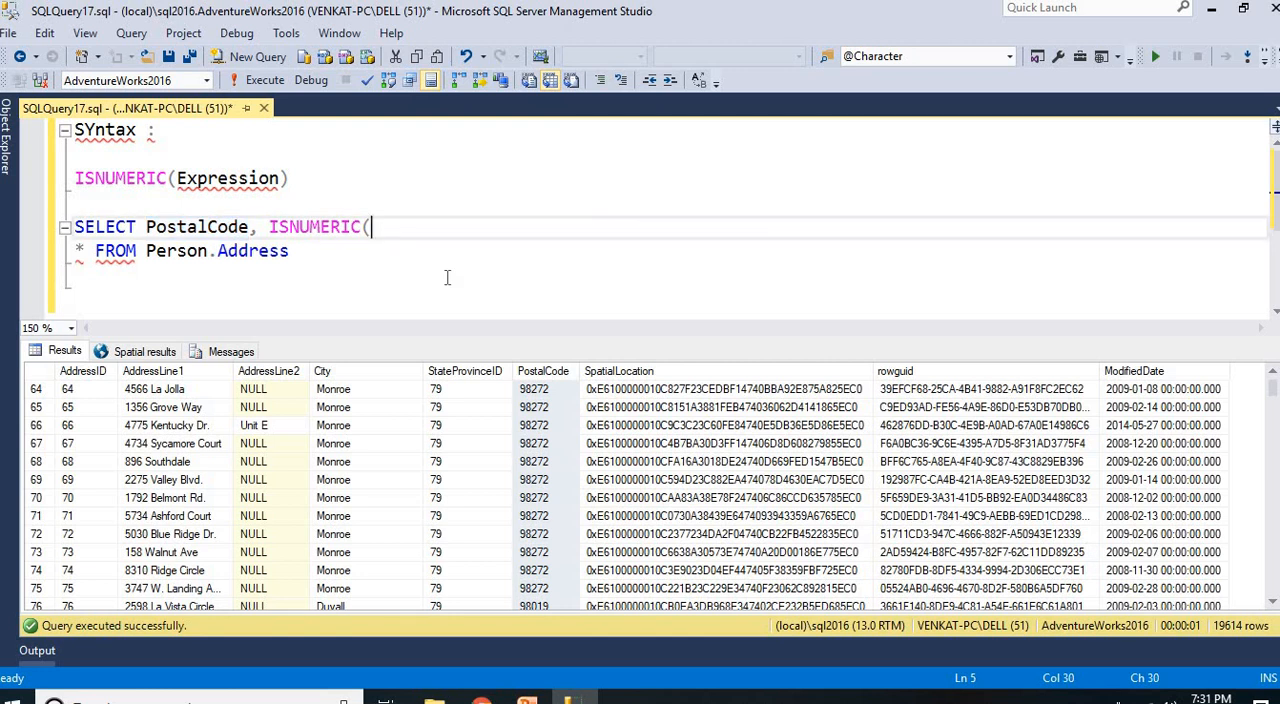
{"action": "type", "text": "PostalCode),"}
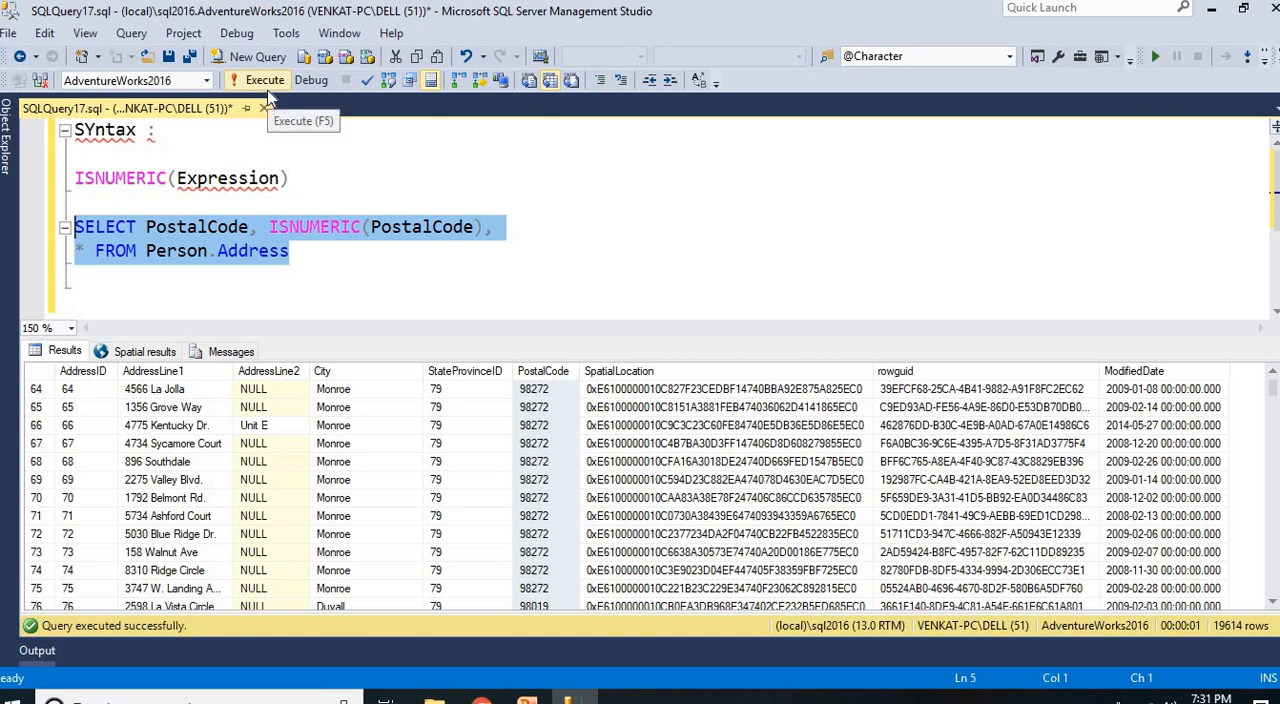
Rerun the query and scroll results to rows scoring 0, such as K4B 1T7.
{"action": "left_click", "coordinate": [263, 80]}
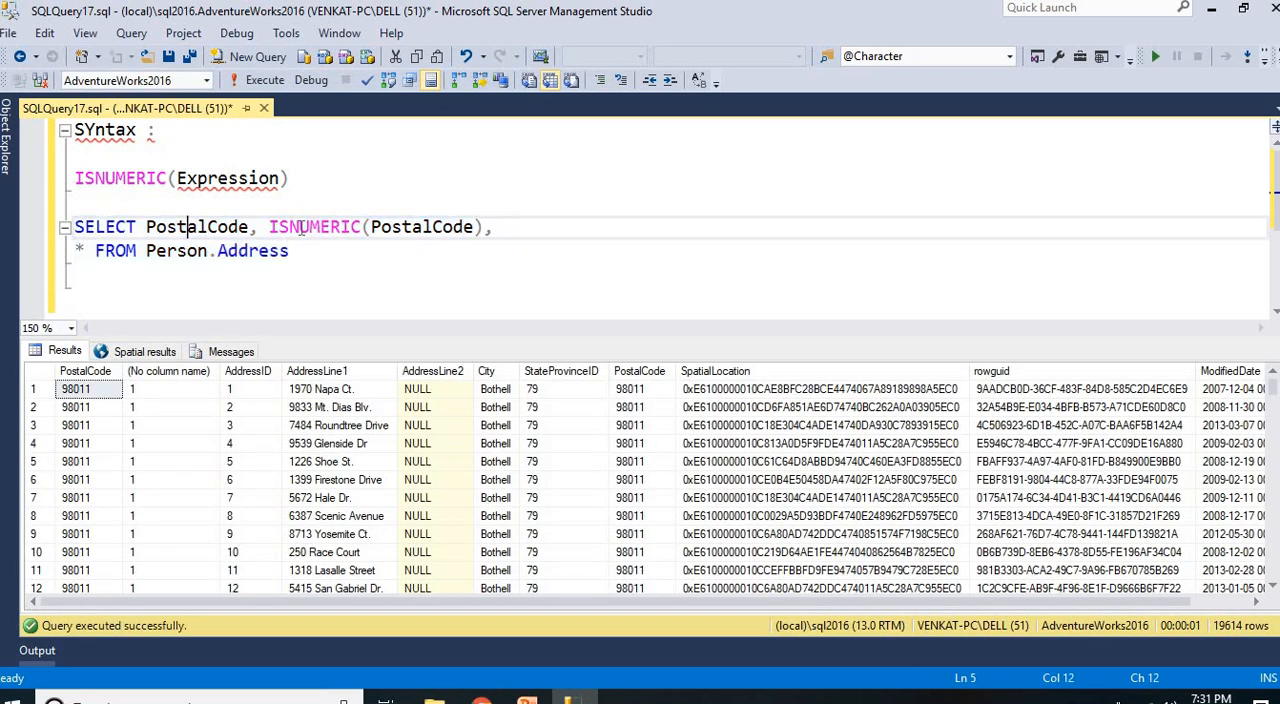
{"action": "double_click", "coordinate": [421, 226]}
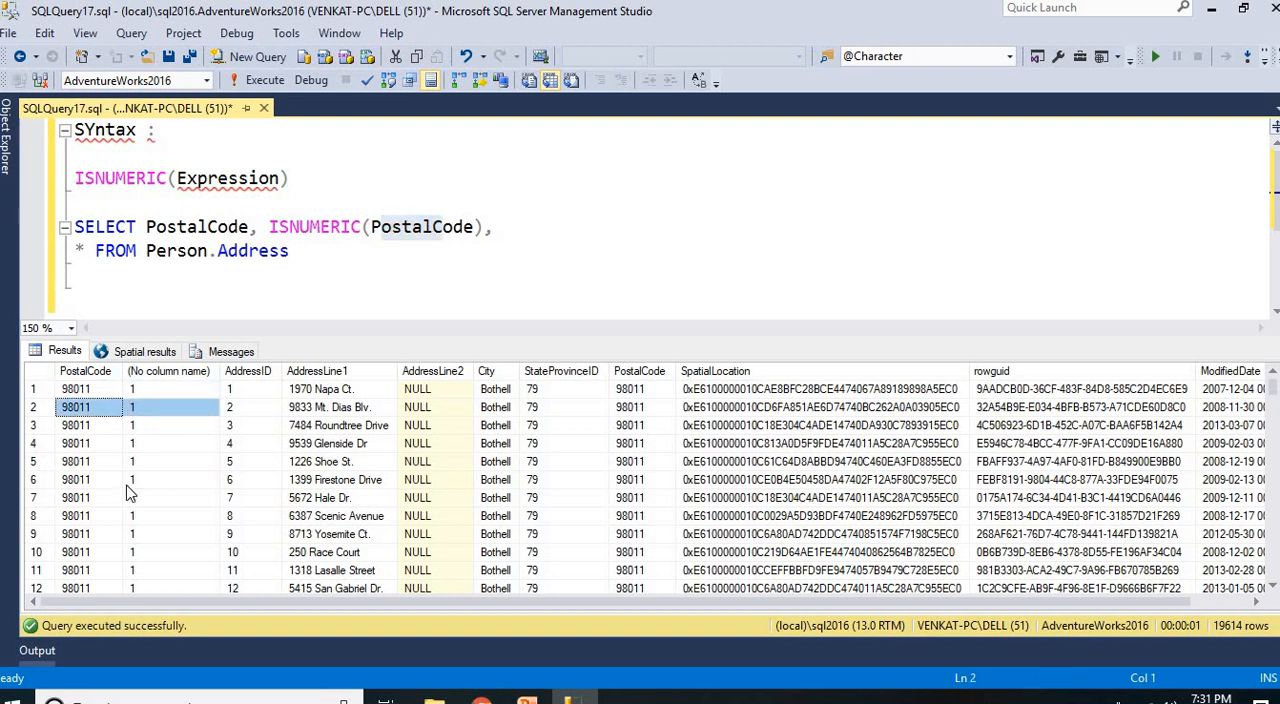
{"action": "scroll", "scroll_direction": "down", "scroll_amount": 3}
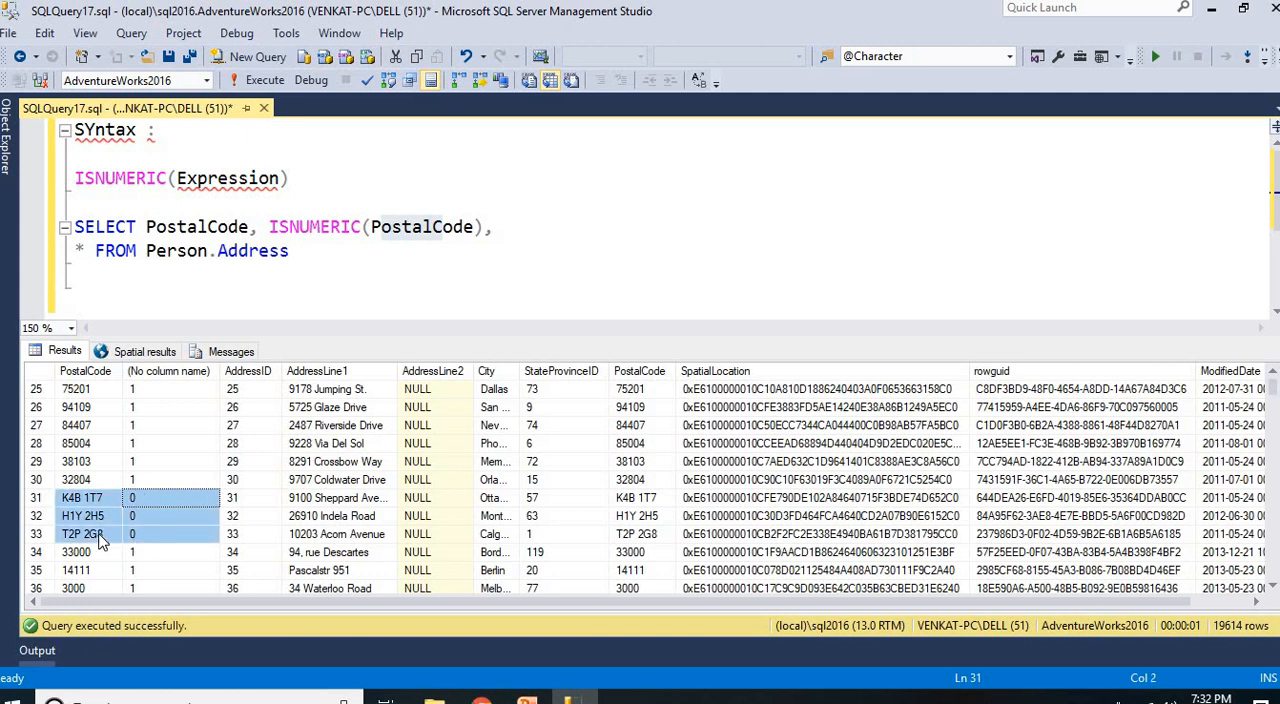
{"action": "mouse_move", "coordinate": [175, 524]}
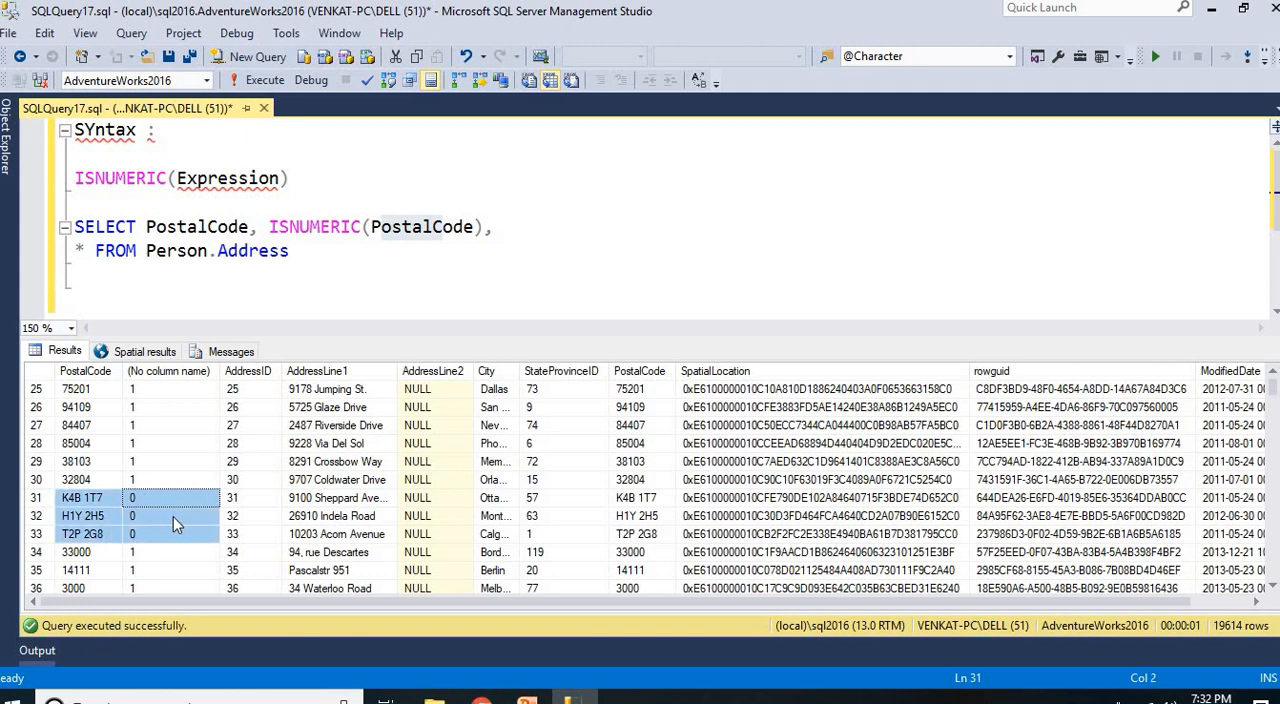
{"action": "scroll", "scroll_direction": "down", "scroll_amount": 3}
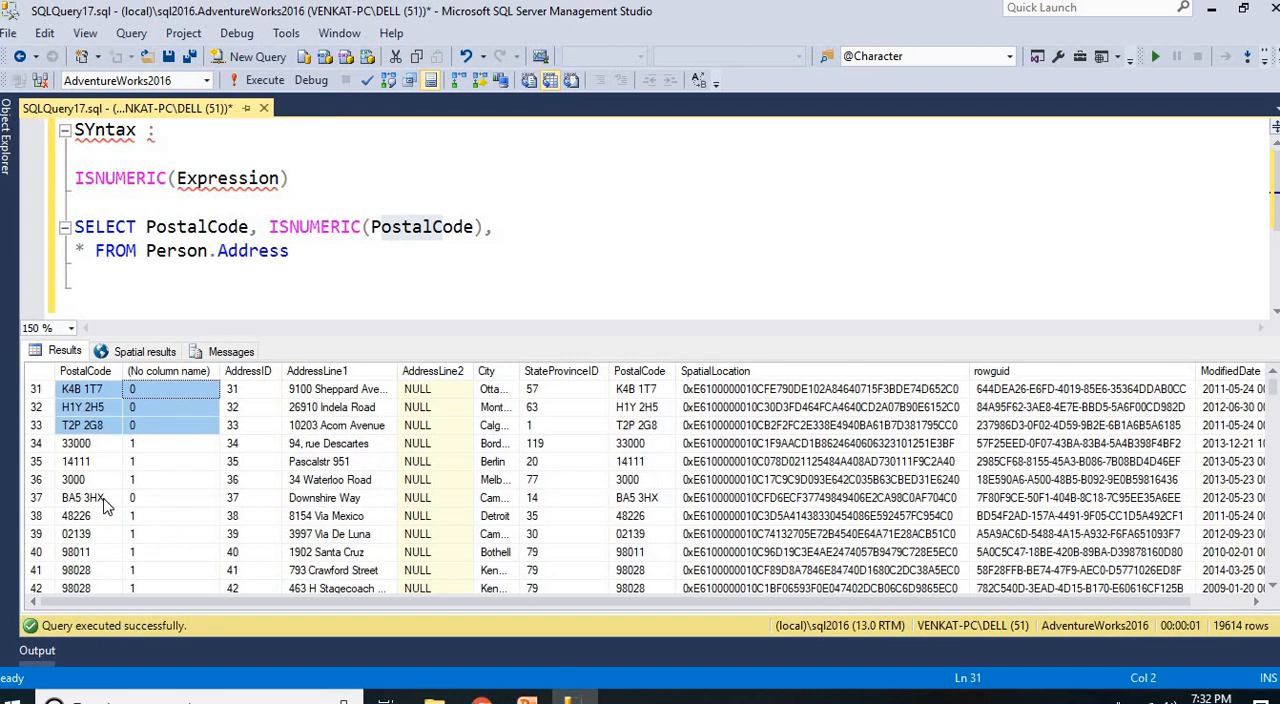
{"action": "scroll", "scroll_direction": "down", "scroll_amount": 3}
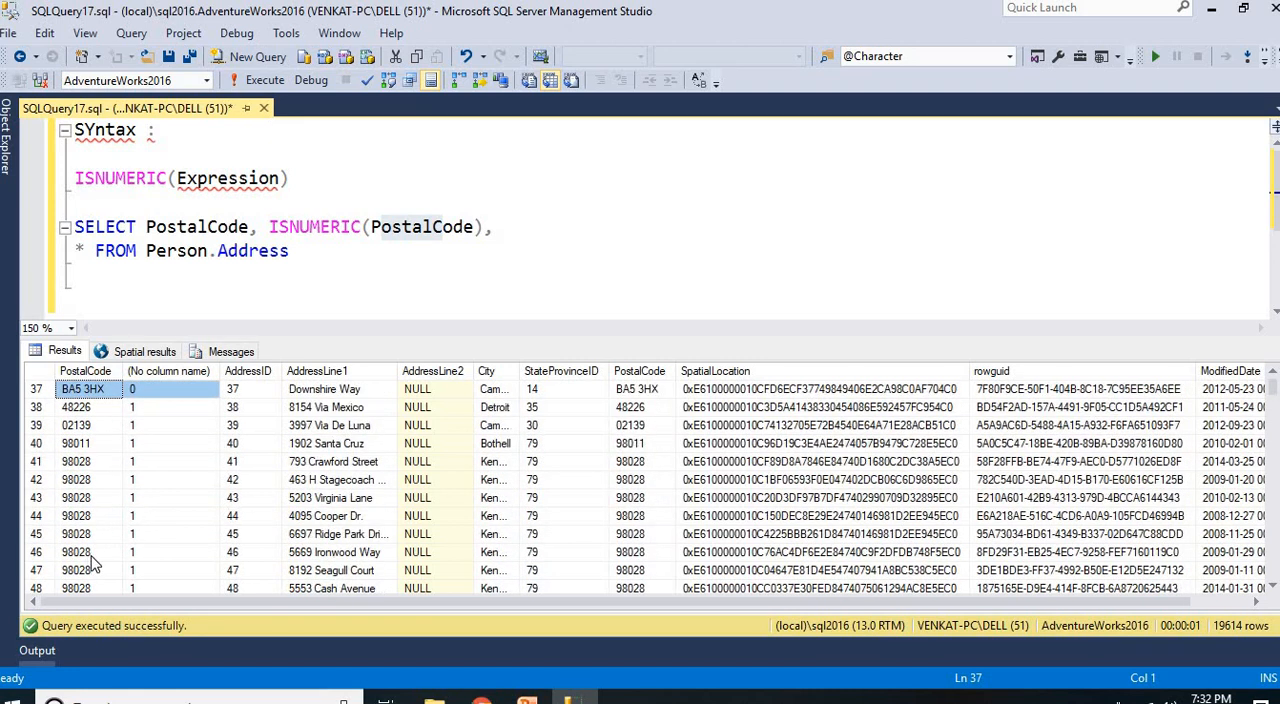
{"action": "scroll", "scroll_direction": "down", "scroll_amount": 3}
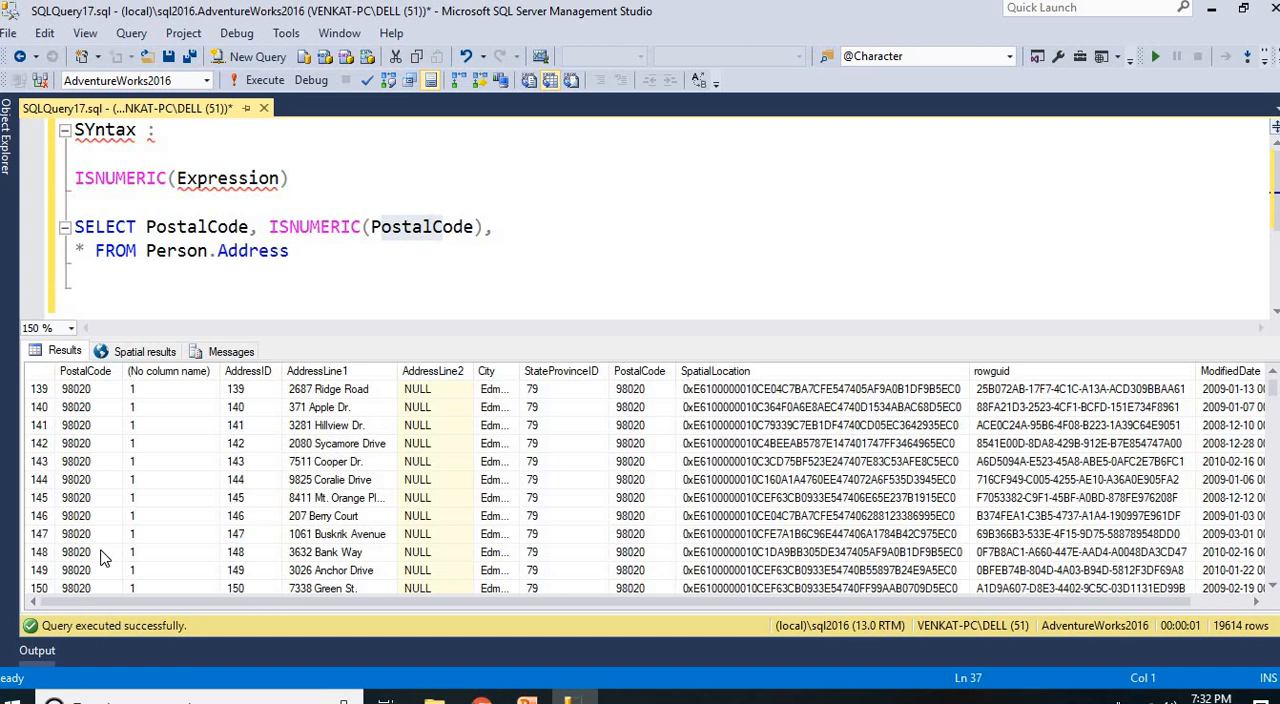
{"action": "scroll", "scroll_direction": "down", "scroll_amount": 3}
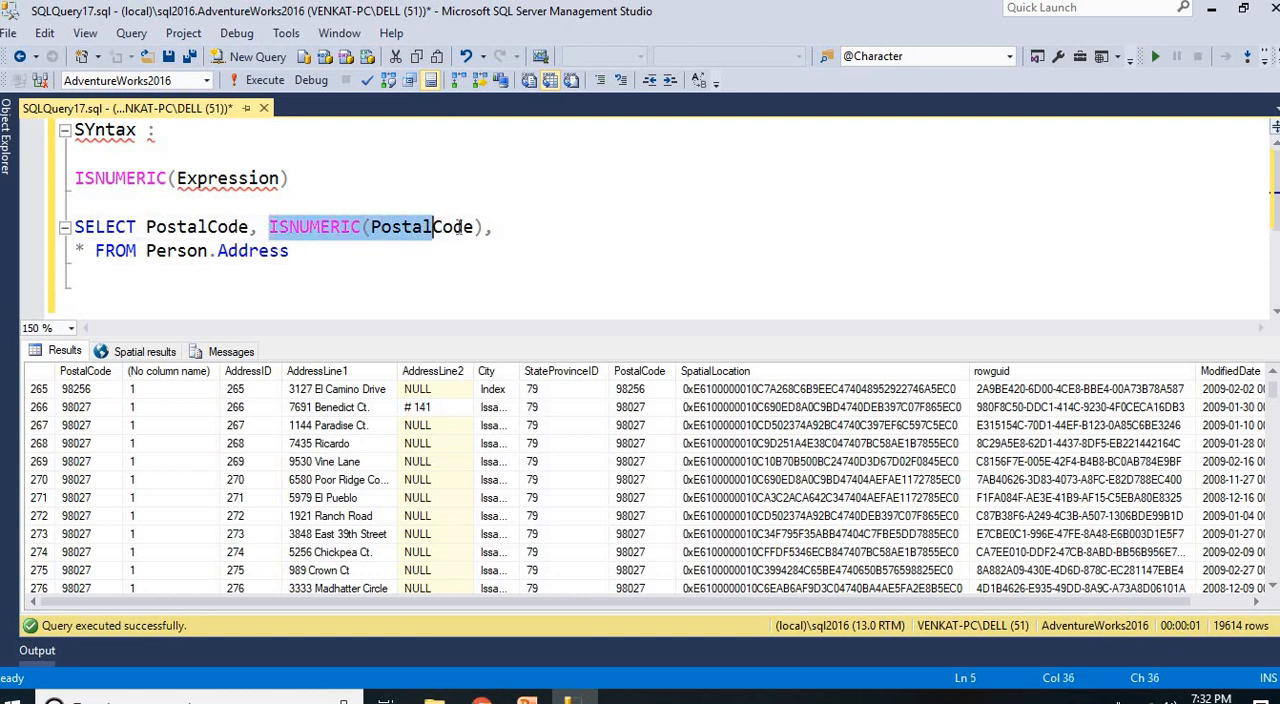
Add WHERE ISNUMERIC(PostalCode)=1 and run it, returning 15,970 rows.
{"action": "left_click", "coordinate": [289, 250]}
{"action": "type", "text": "WHERE ISNUMERIC(PostalCode"}
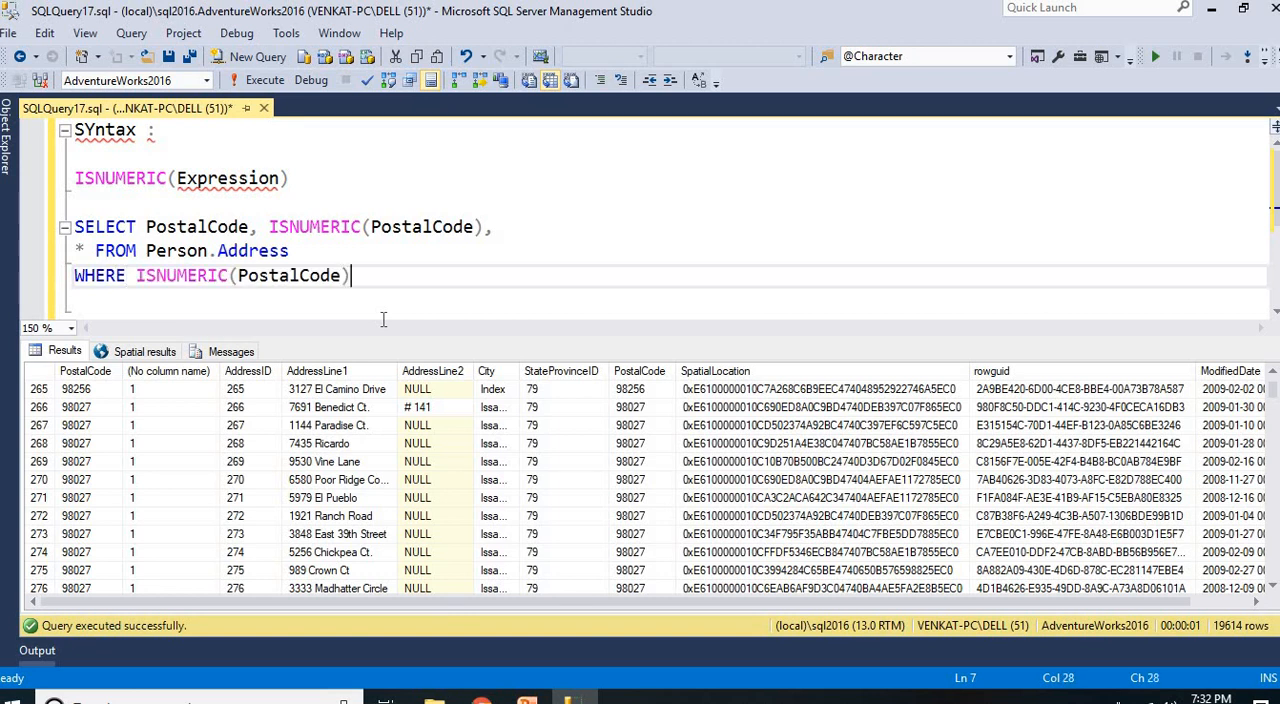
{"action": "type", "text": "=1"}
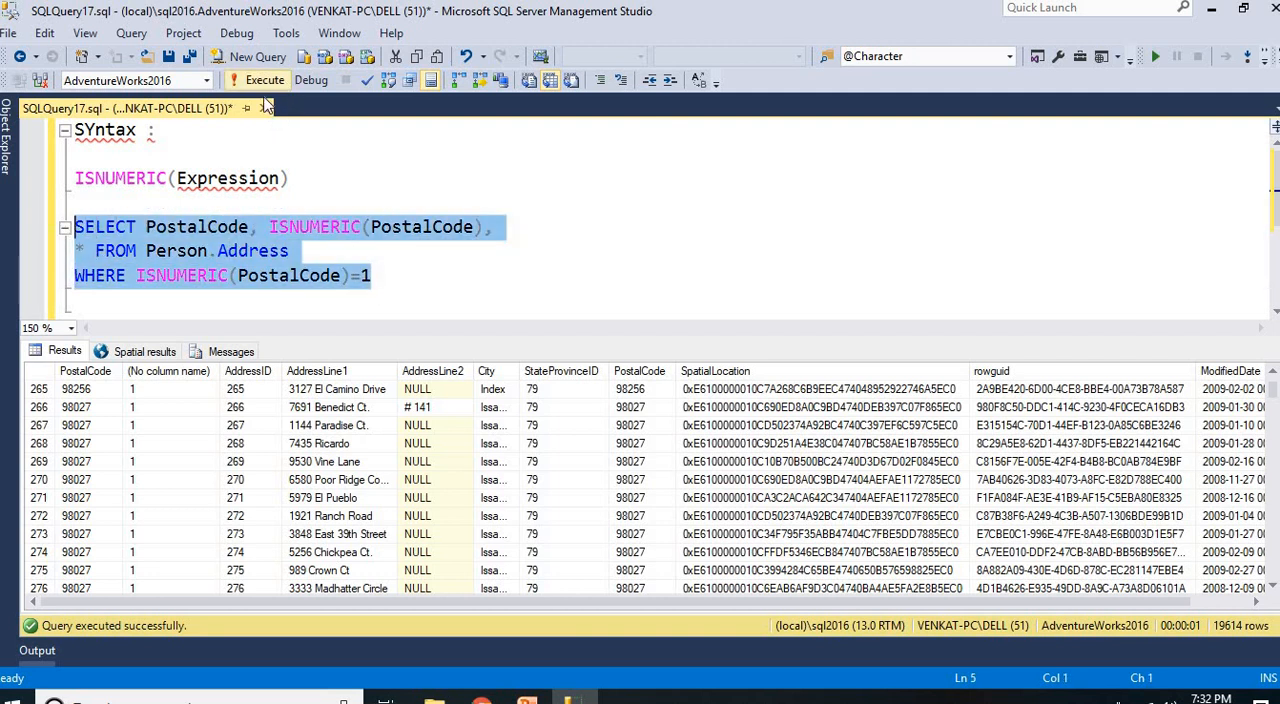
{"action": "left_click", "coordinate": [256, 80]}
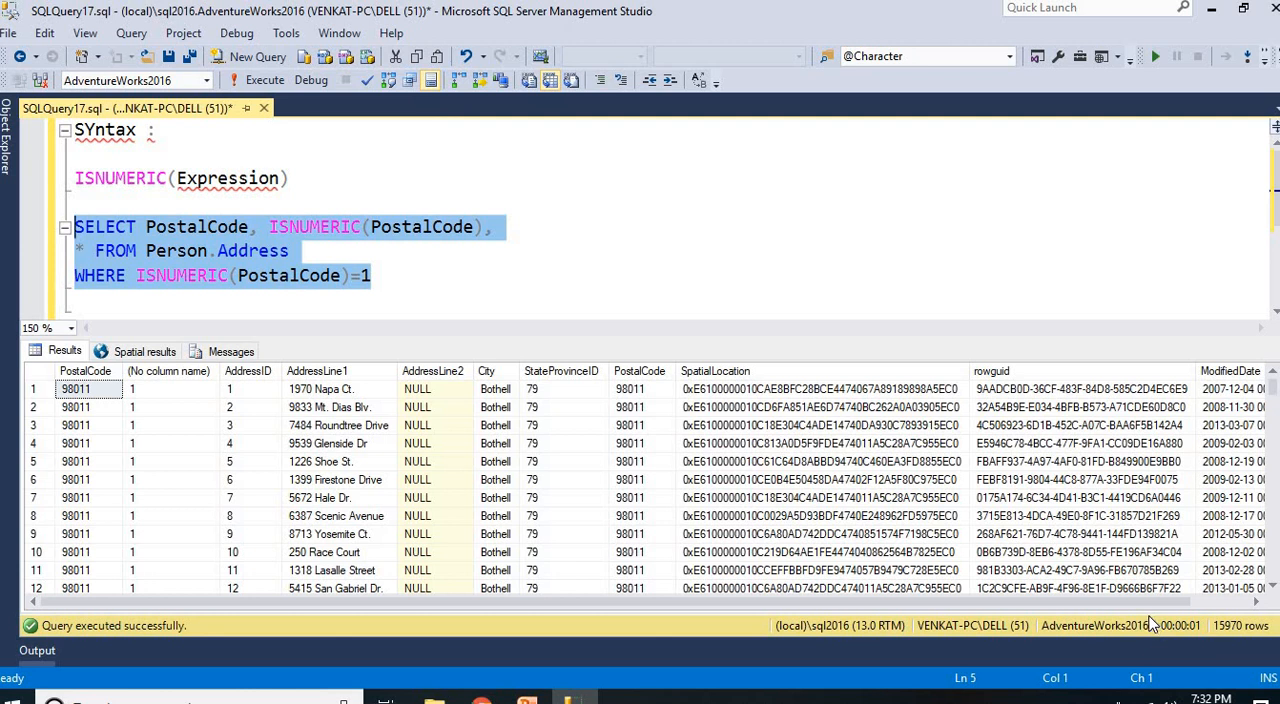
{"action": "left_click", "coordinate": [250, 443]}
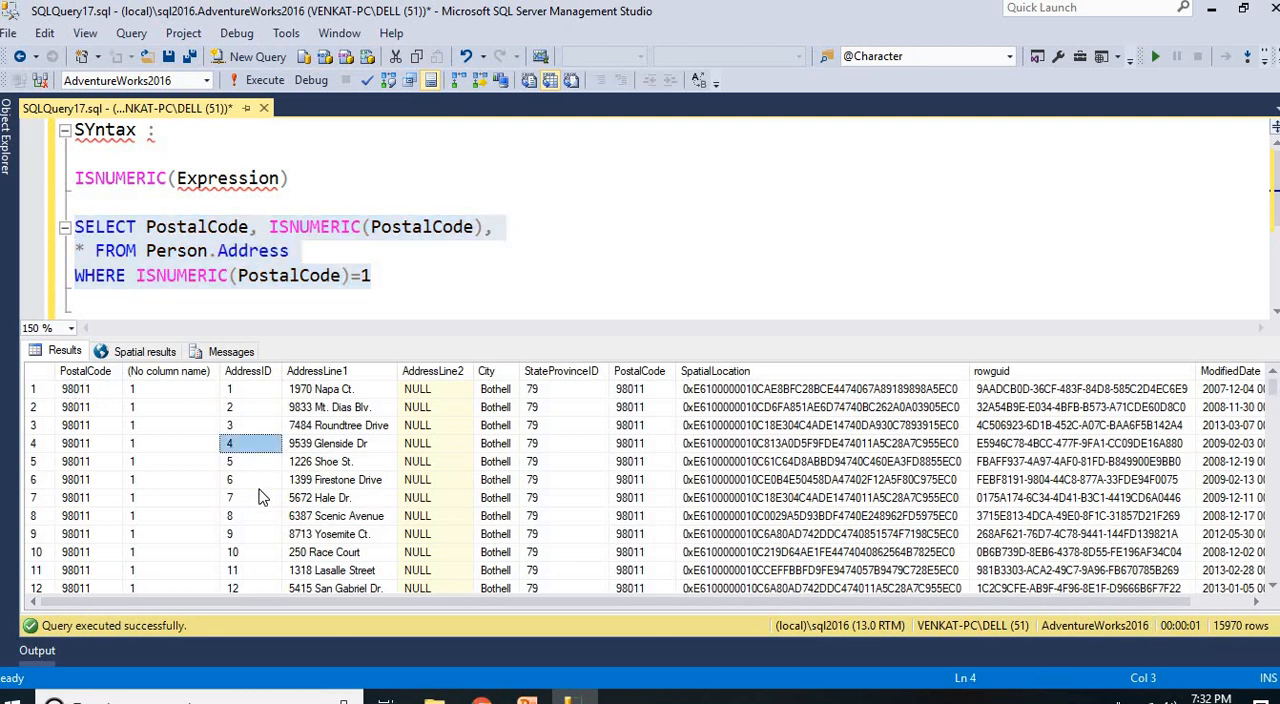
{"action": "mouse_move", "coordinate": [315, 375]}
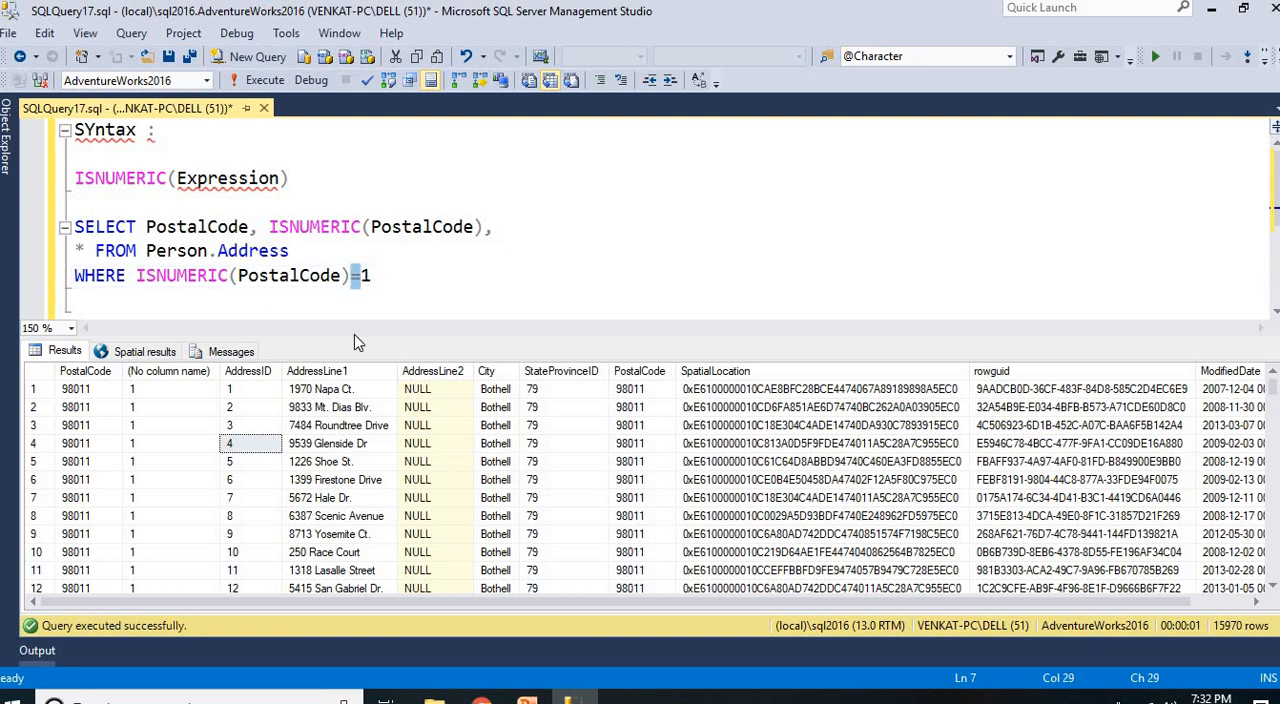
Change the filter to ISNUMERIC(PostalCode)<>1, run it, and browse the 3,644 rows.
{"action": "type", "text": "<>"}
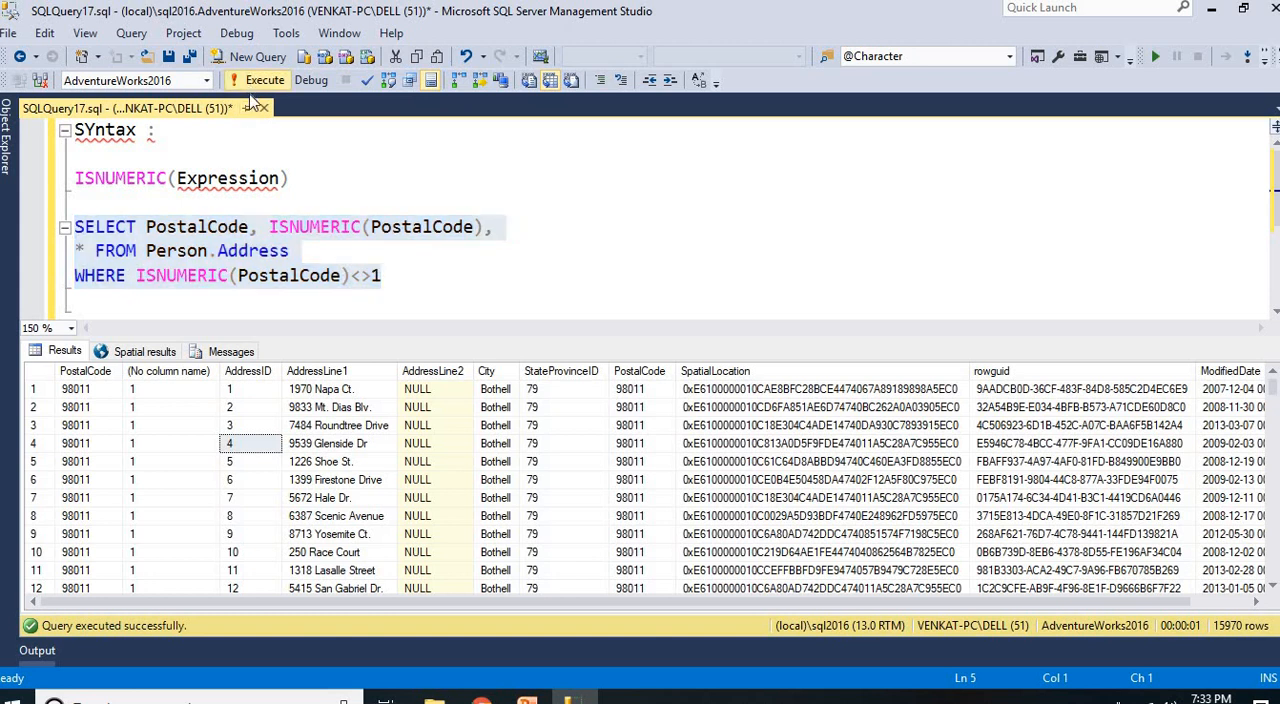
{"action": "left_click", "coordinate": [257, 79]}
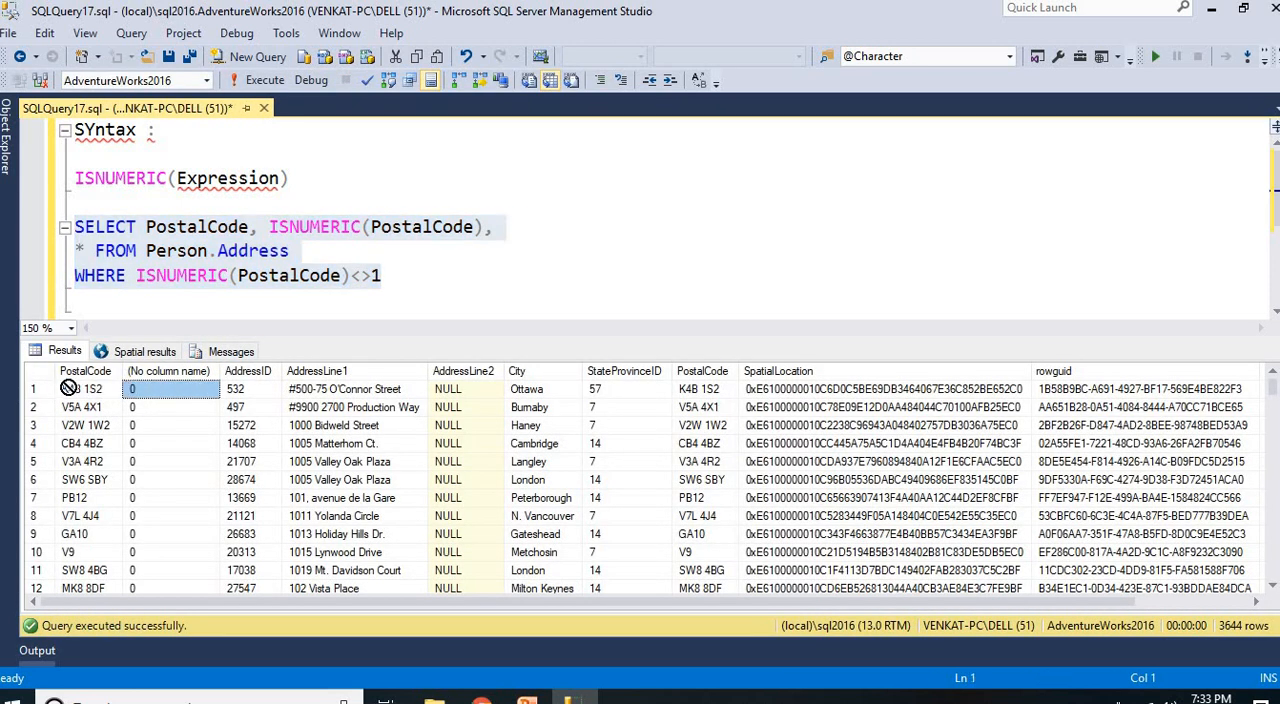
{"action": "left_click", "coordinate": [68, 552]}
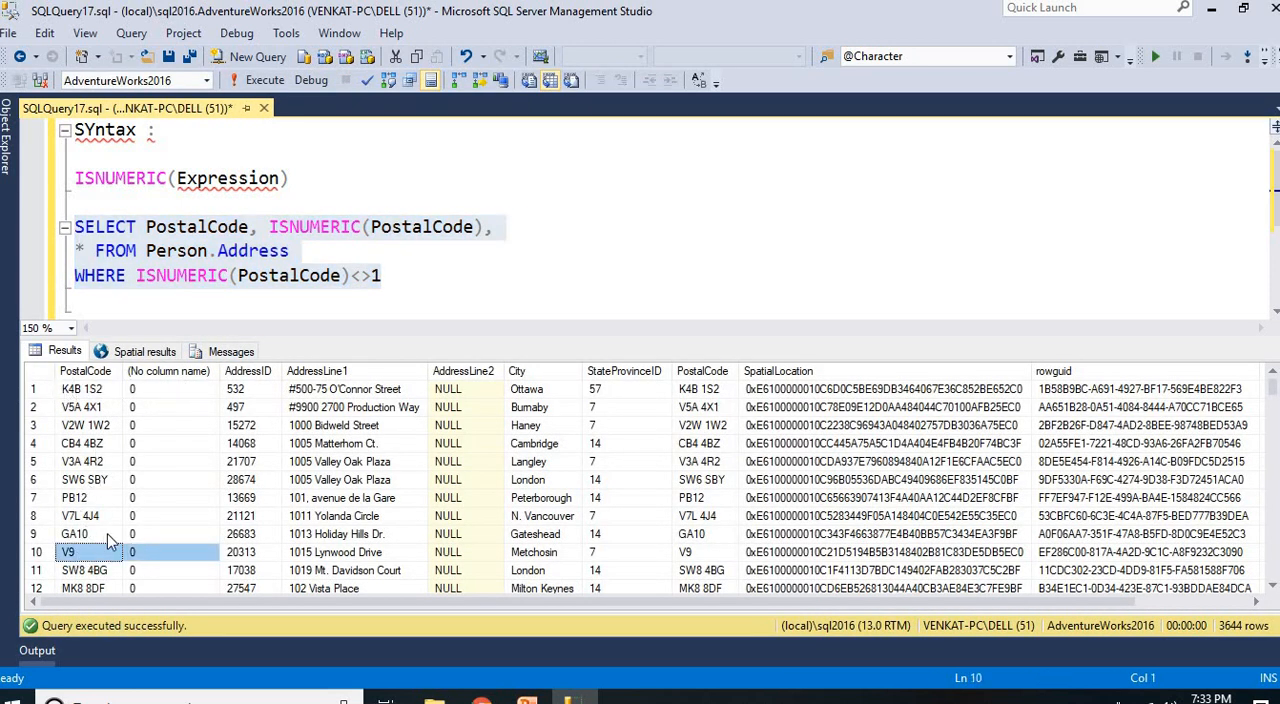
{"action": "scroll", "scroll_direction": "down", "scroll_amount": 3}
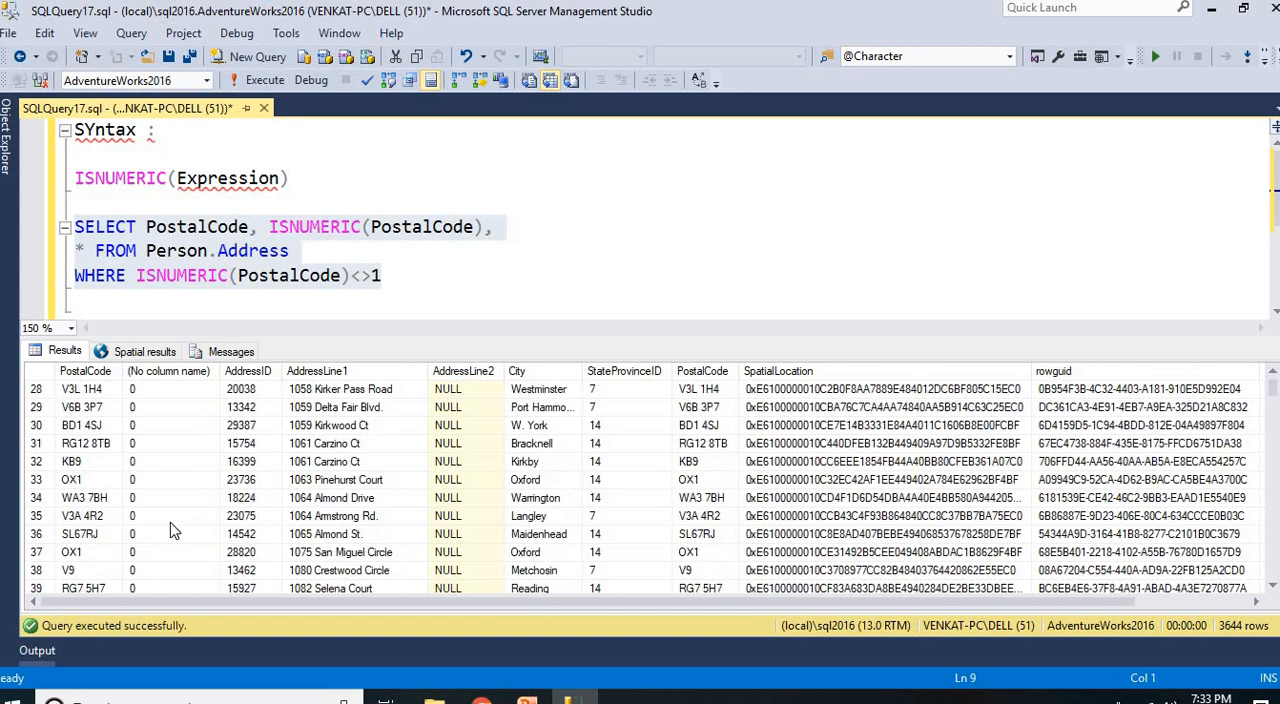
{"action": "scroll", "scroll_direction": "down", "scroll_amount": 3}
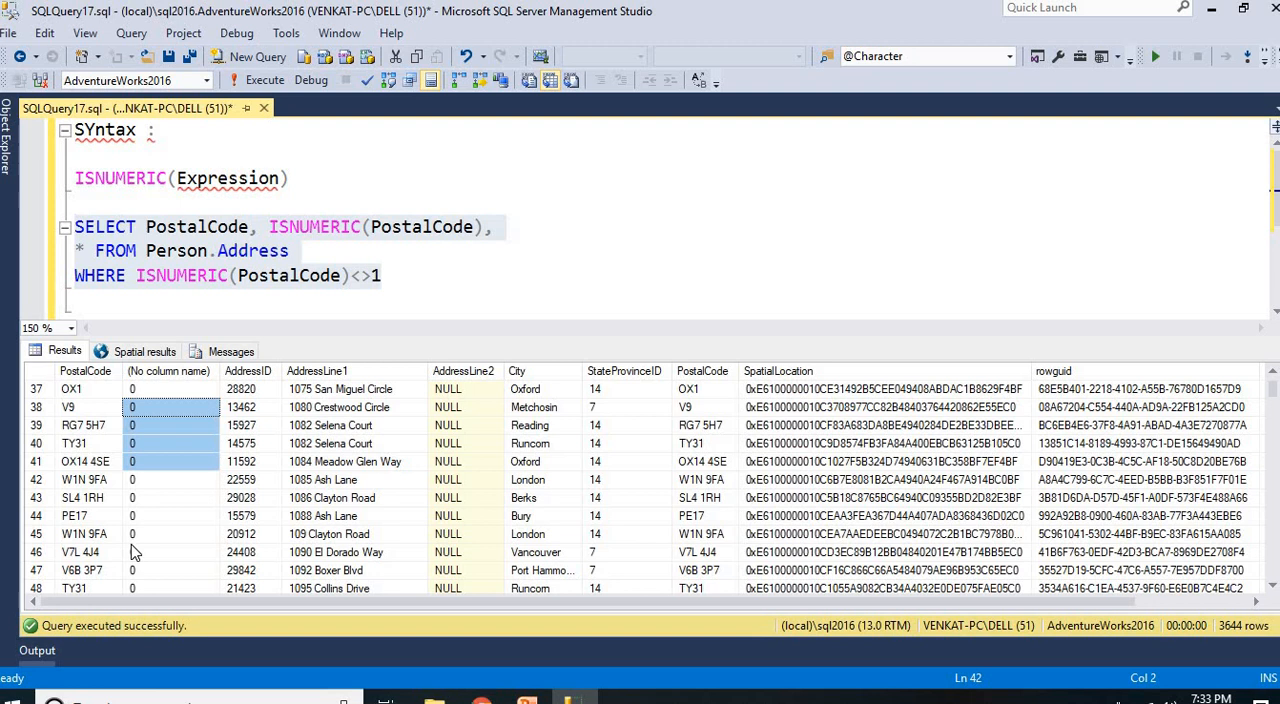
{"action": "left_click", "coordinate": [170, 551]}
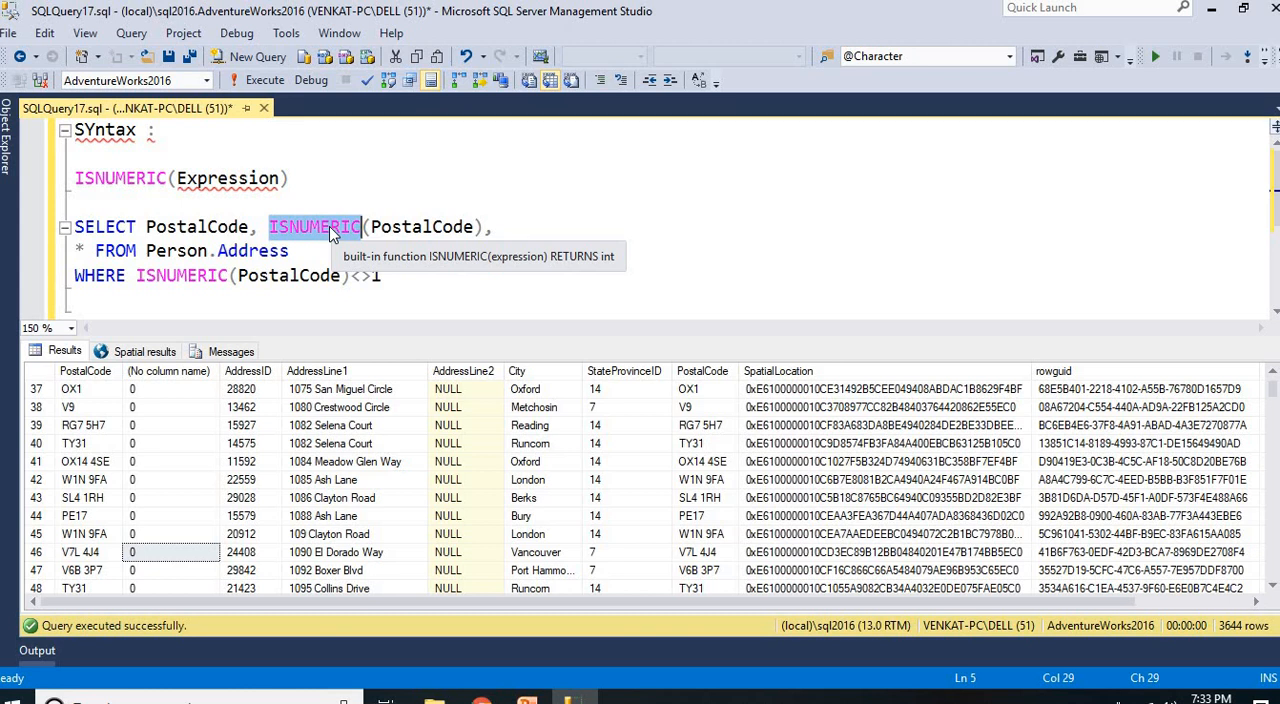
{"action": "left_click", "coordinate": [145, 552]}
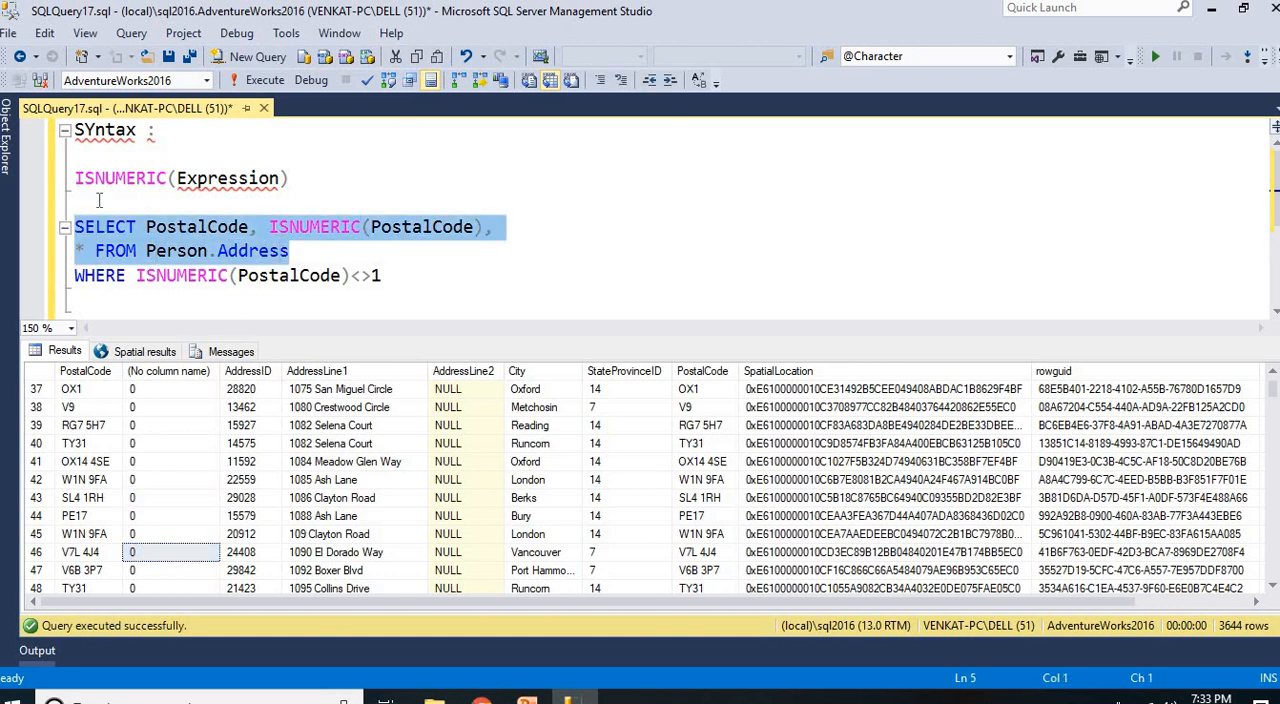
{"action": "left_click", "coordinate": [264, 79]}
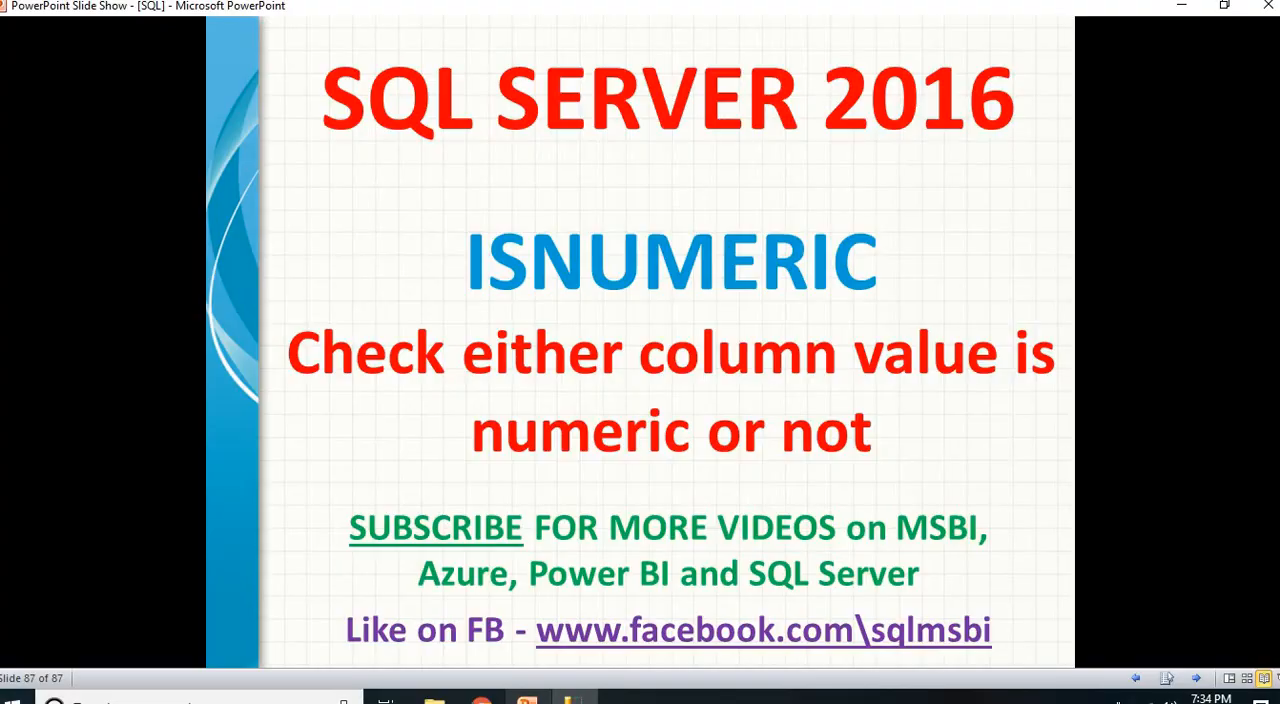
{"action": "mouse_move", "coordinate": [620, 438]}
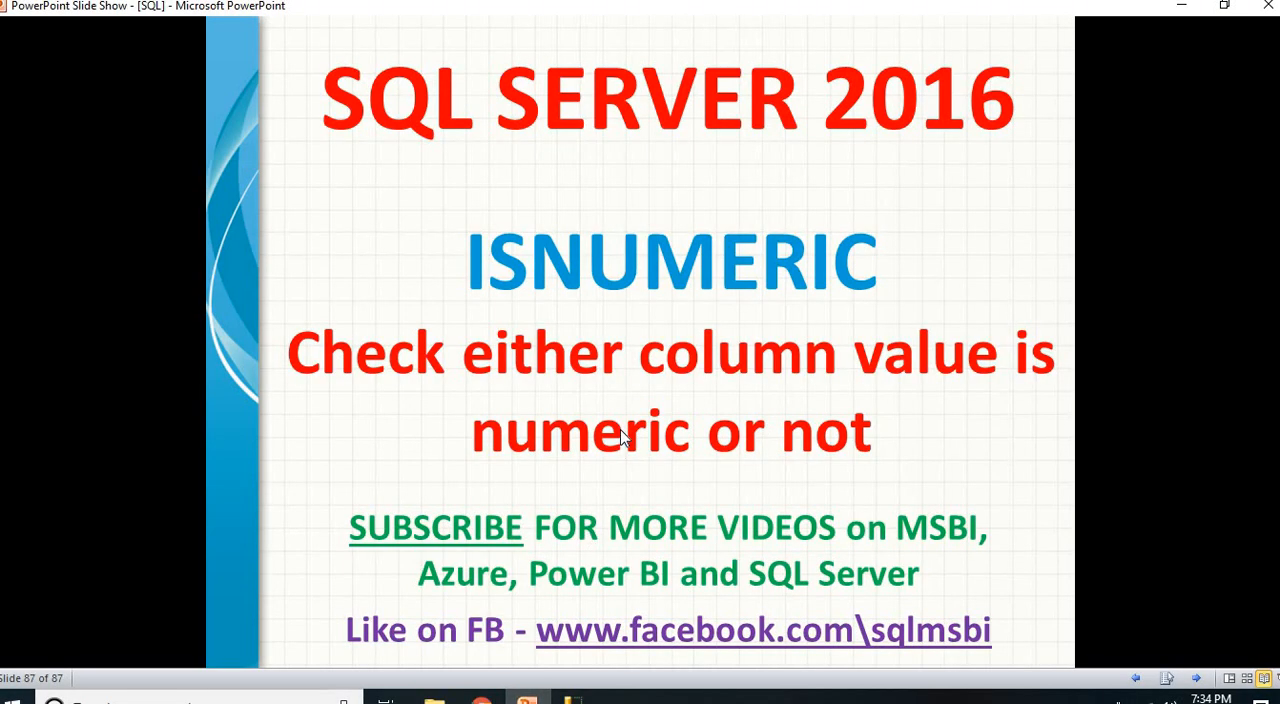